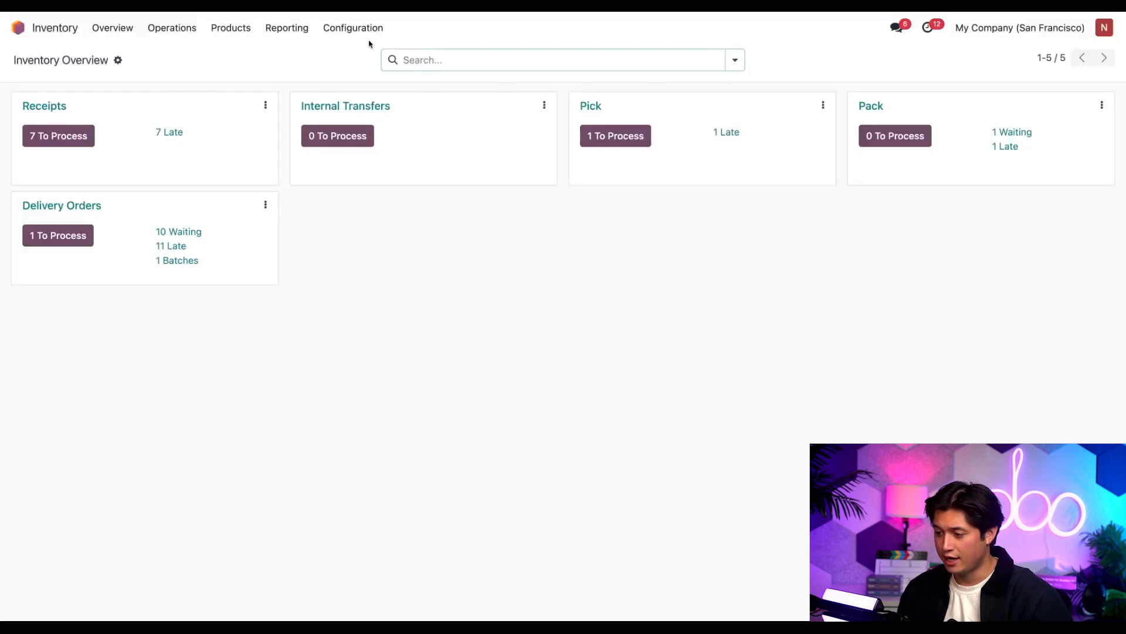
Step: Review the Inventory settings for batch and wave transfers, storage locations and multi-step routes
{"action": "left_click", "coordinate": [353, 27]}
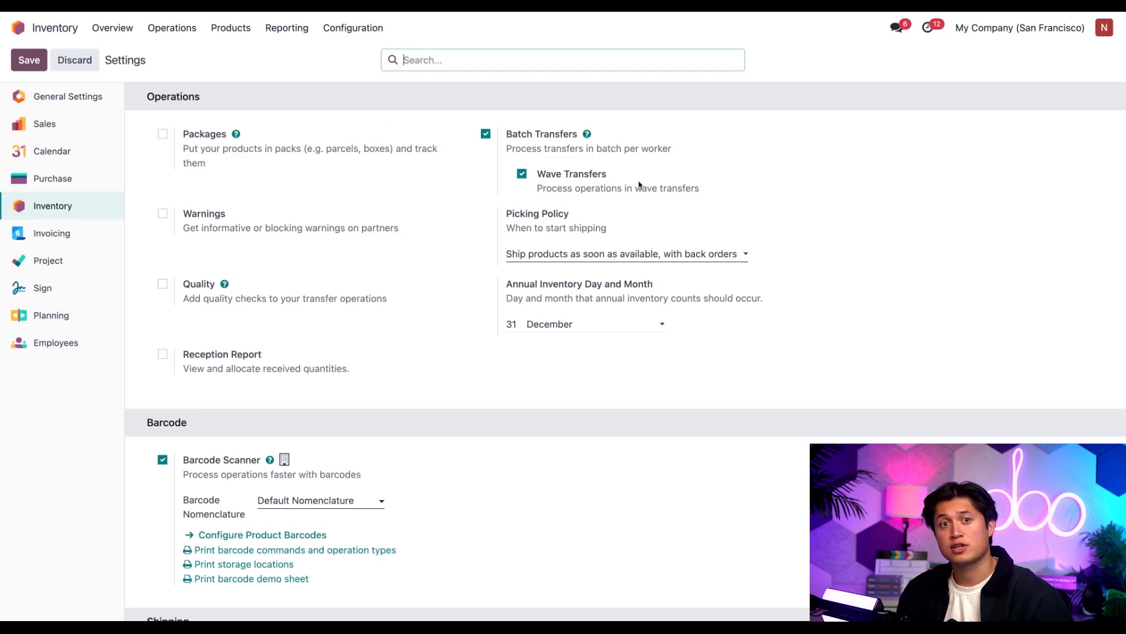
{"action": "mouse_move", "coordinate": [756, 183]}
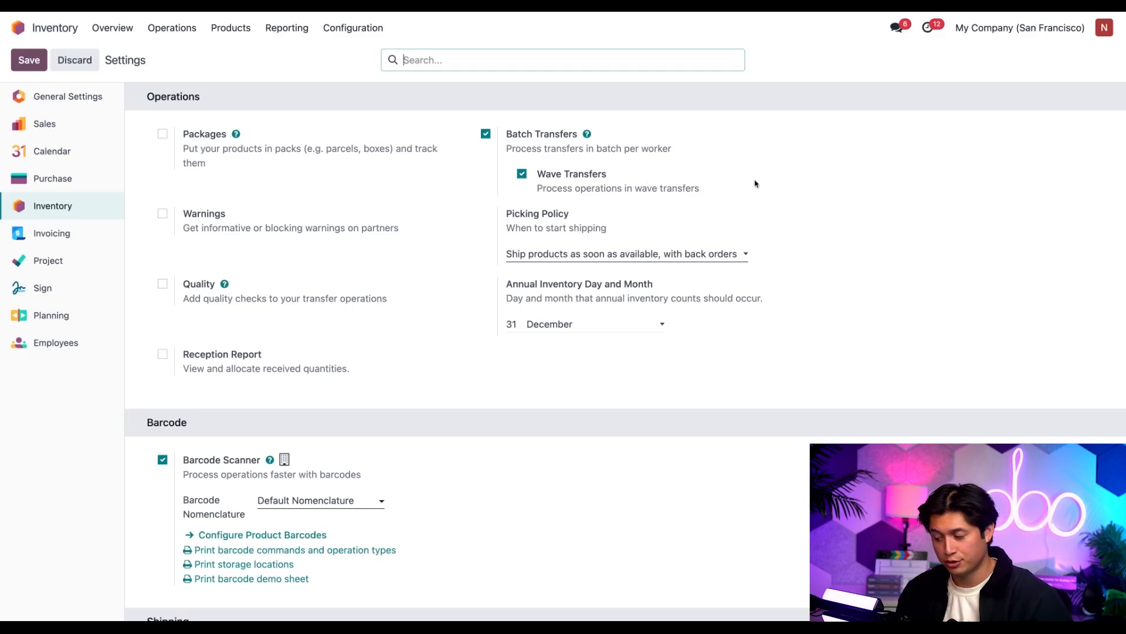
{"action": "mouse_move", "coordinate": [777, 304]}
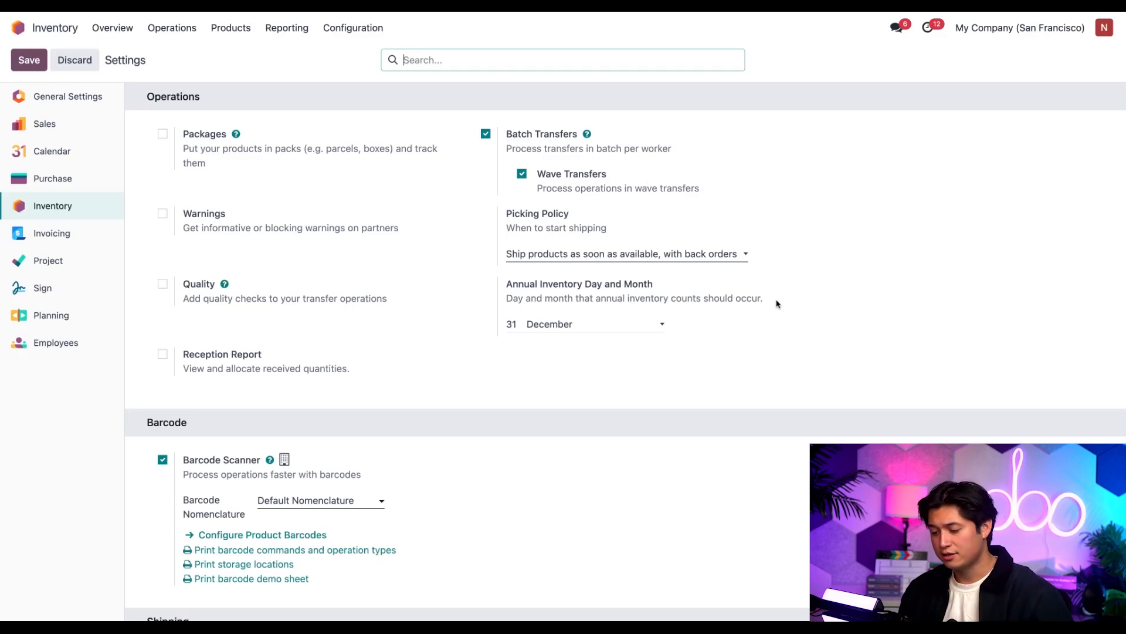
{"action": "scroll", "scroll_direction": "down", "scroll_amount": 3}
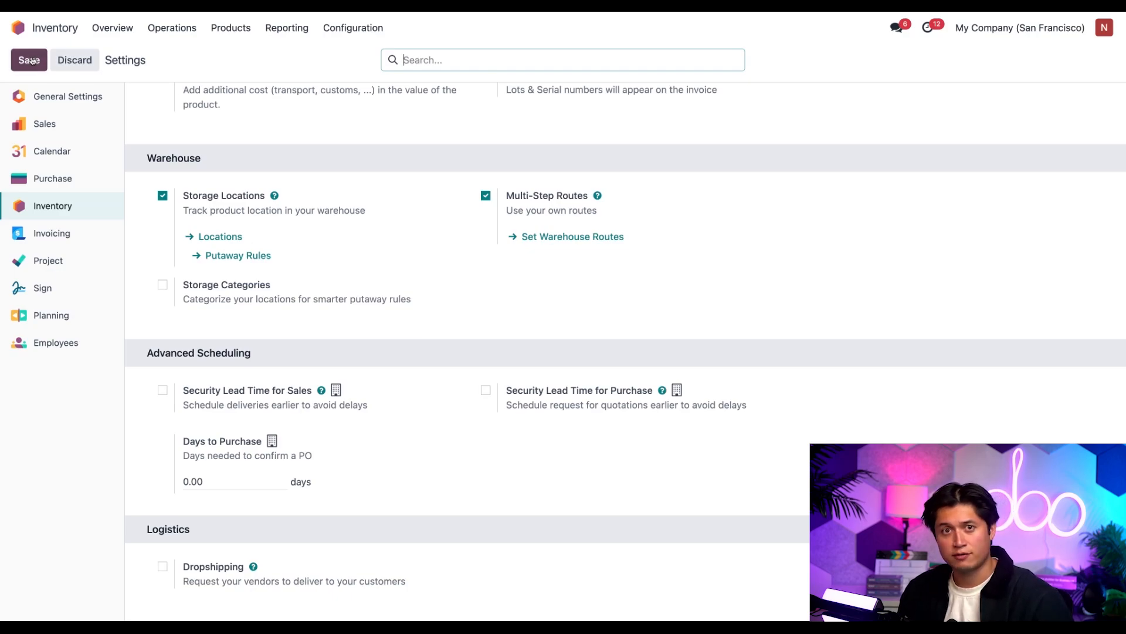
{"action": "mouse_move", "coordinate": [453, 210]}
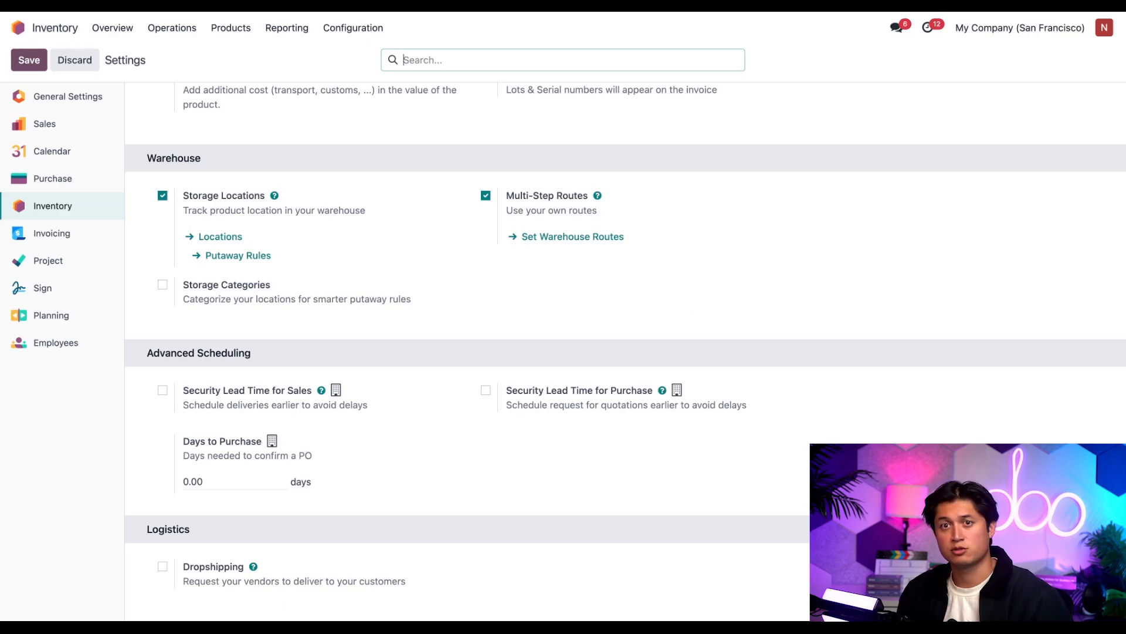
Step: Open the Stealthy Wood warehouse to review its three-step outgoing shipments
{"action": "left_click", "coordinate": [353, 28]}
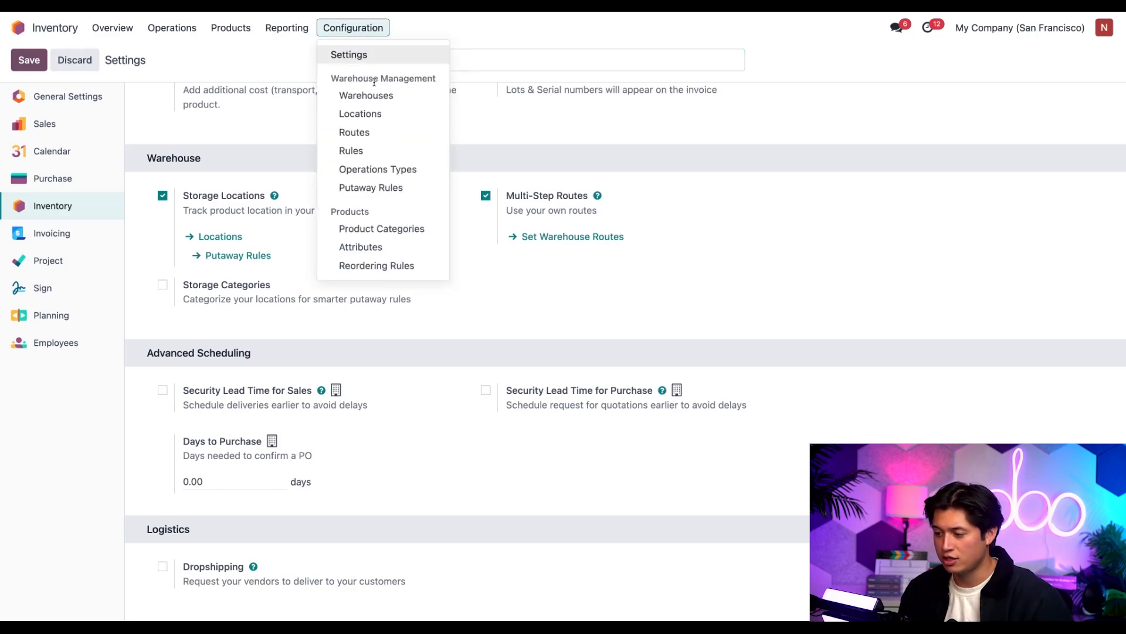
{"action": "left_click", "coordinate": [365, 95]}
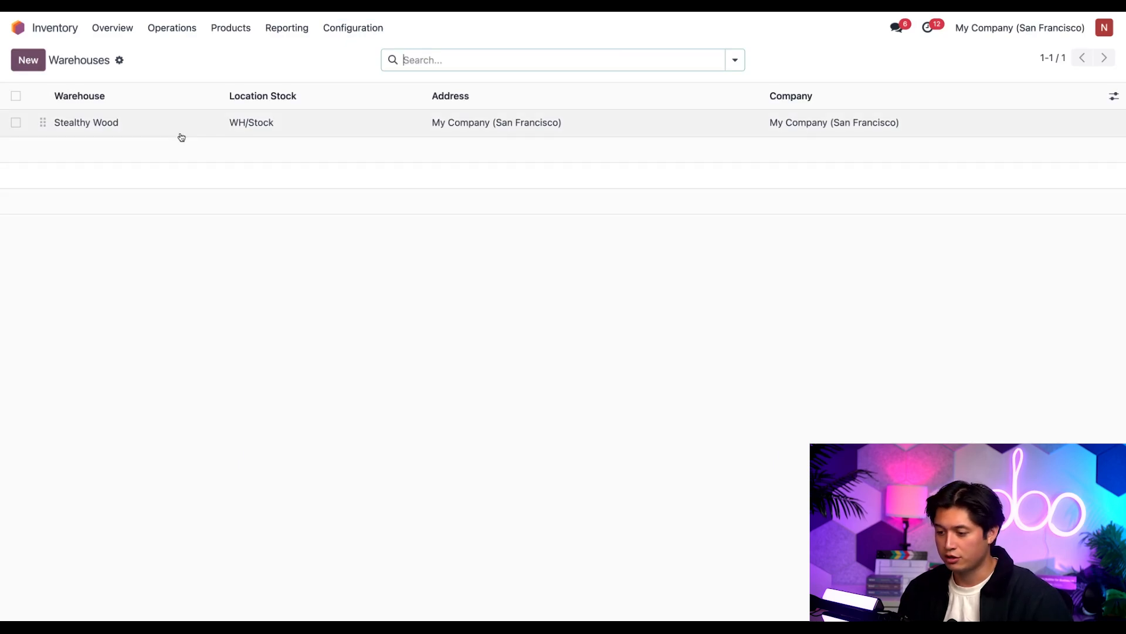
{"action": "left_click", "coordinate": [85, 122]}
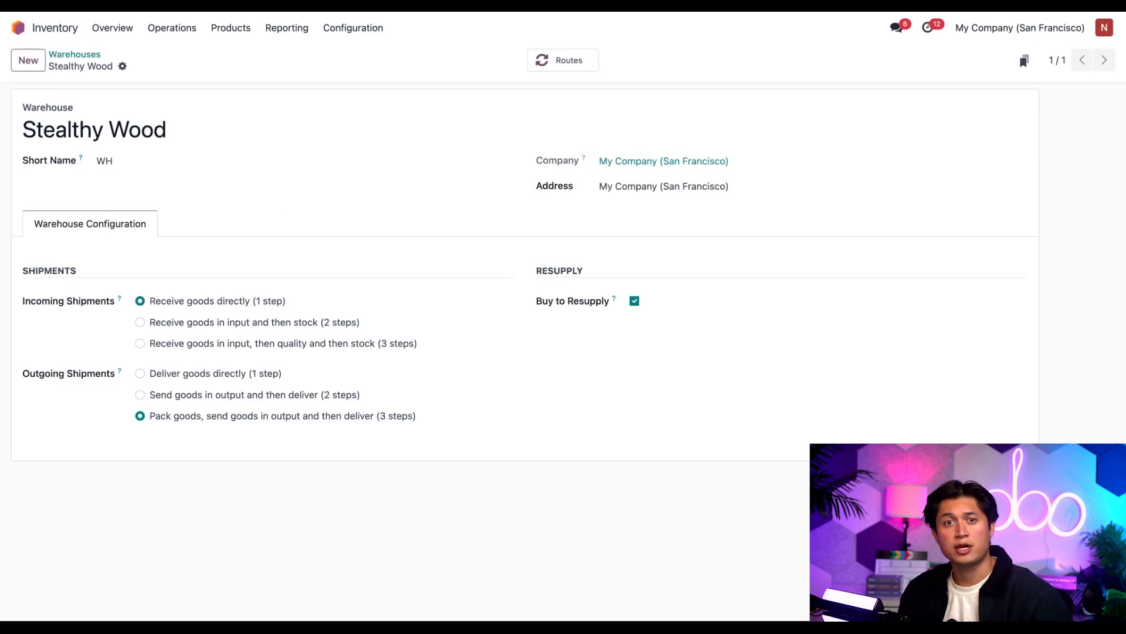
{"action": "mouse_move", "coordinate": [98, 399]}
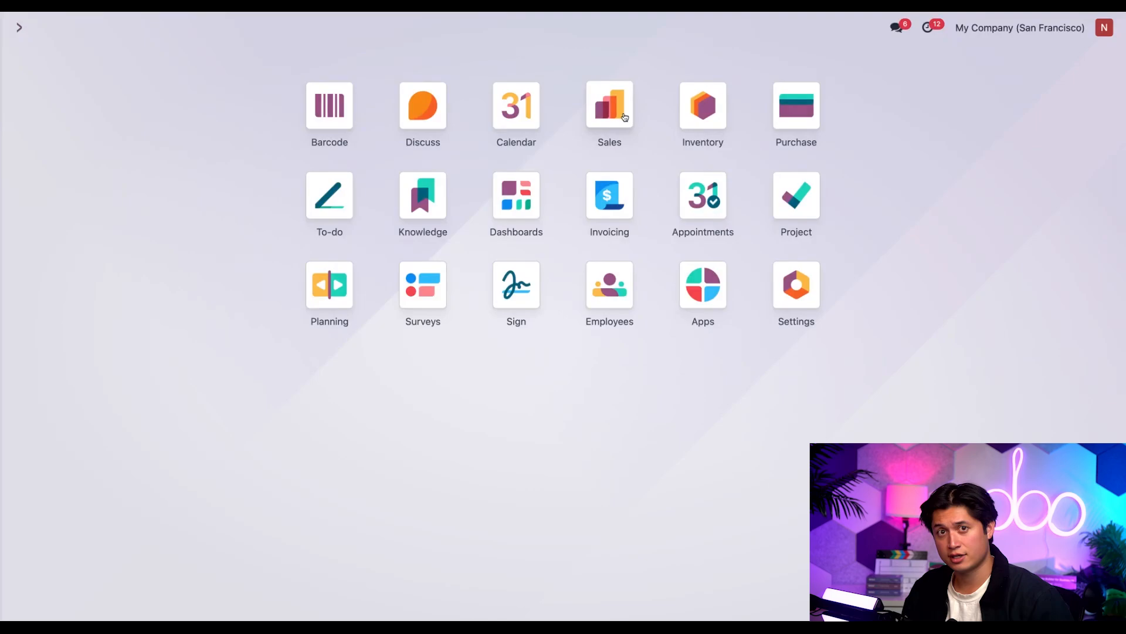
{"action": "left_click", "coordinate": [609, 104]}
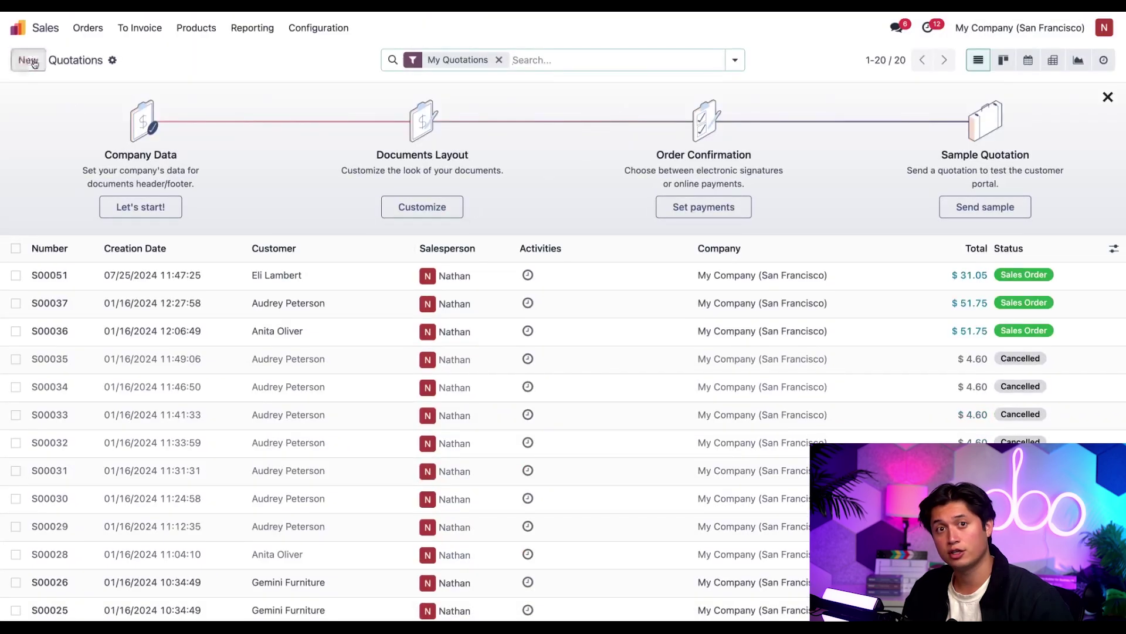
{"action": "left_click", "coordinate": [27, 59]}
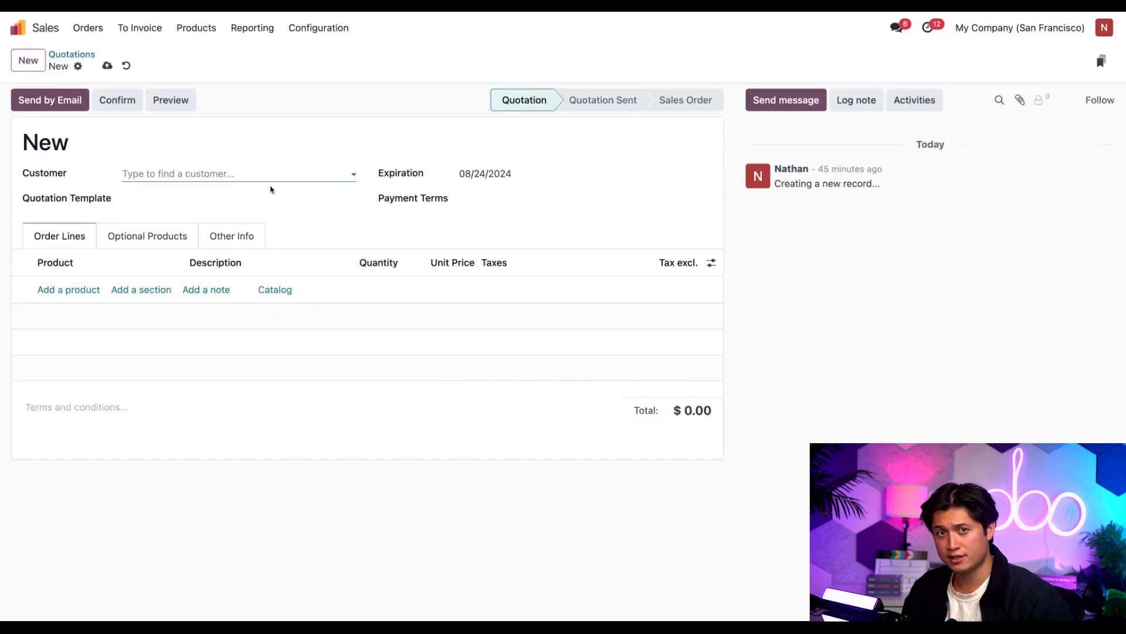
{"action": "type", "text": "Abigail Peterson"}
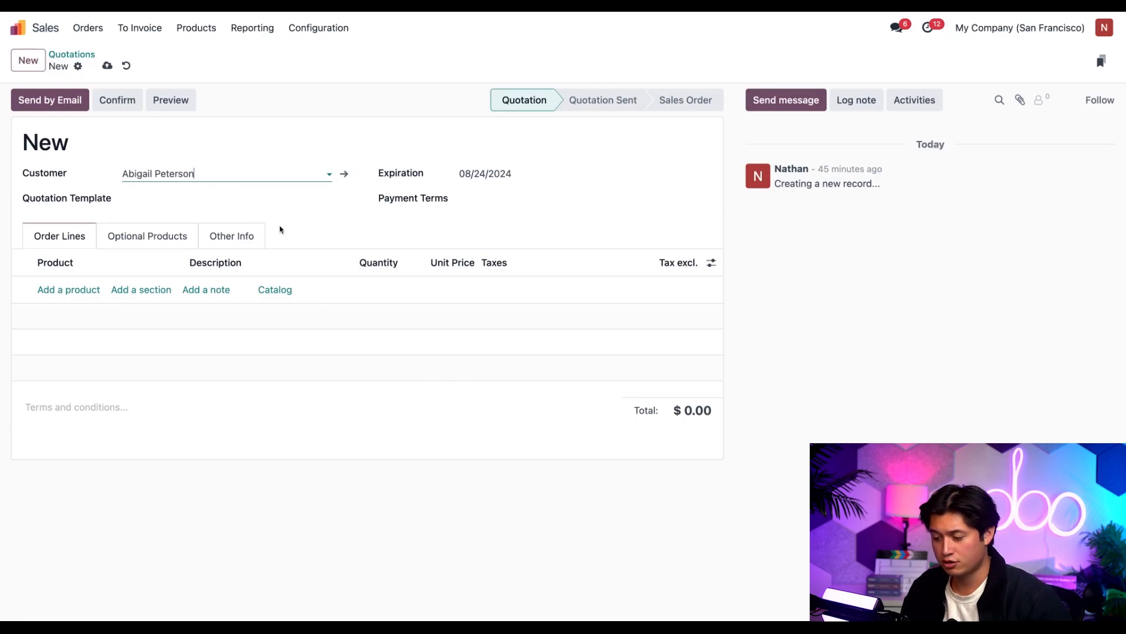
{"action": "left_click", "coordinate": [274, 290]}
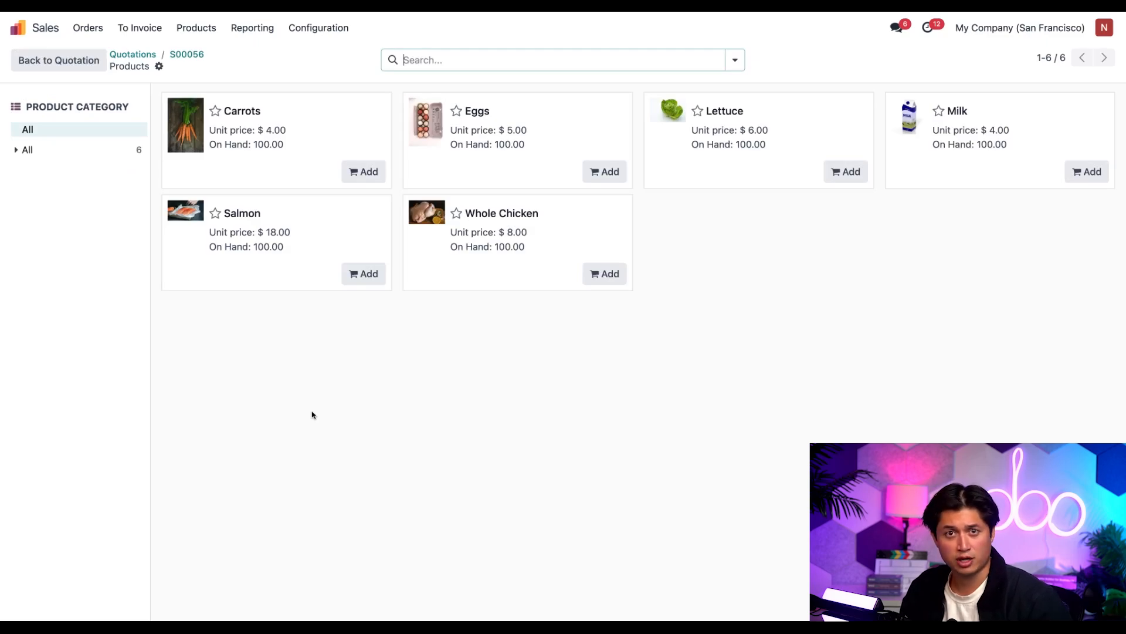
Step: Add the catalog products at quantity 5, return to the quotation and confirm it
{"action": "left_click", "coordinate": [363, 171]}
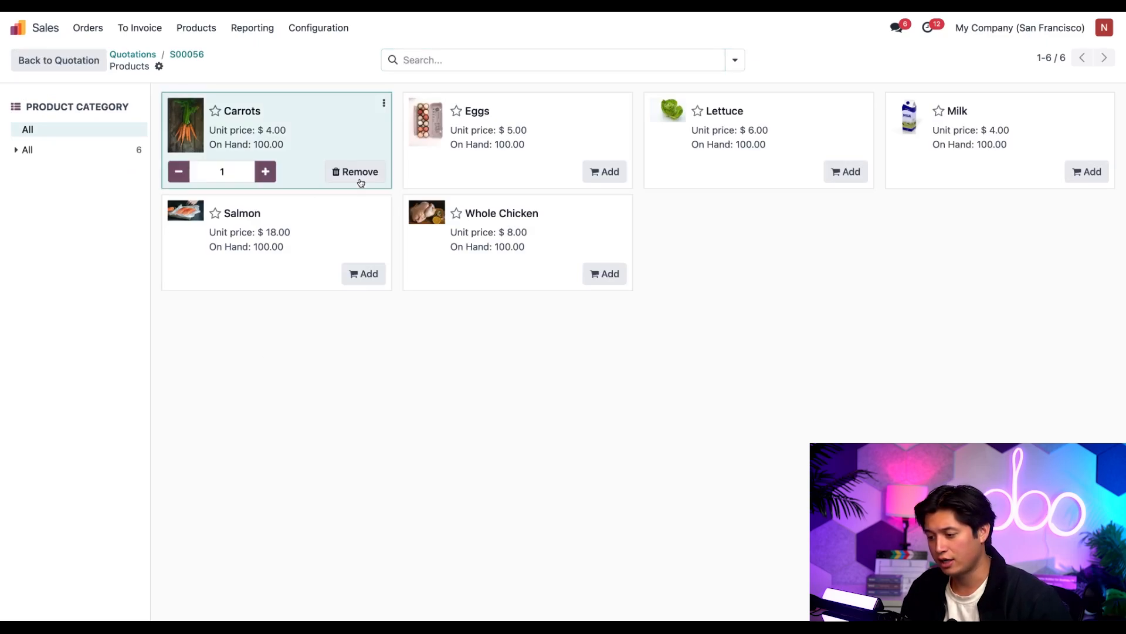
{"action": "type", "text": "5"}
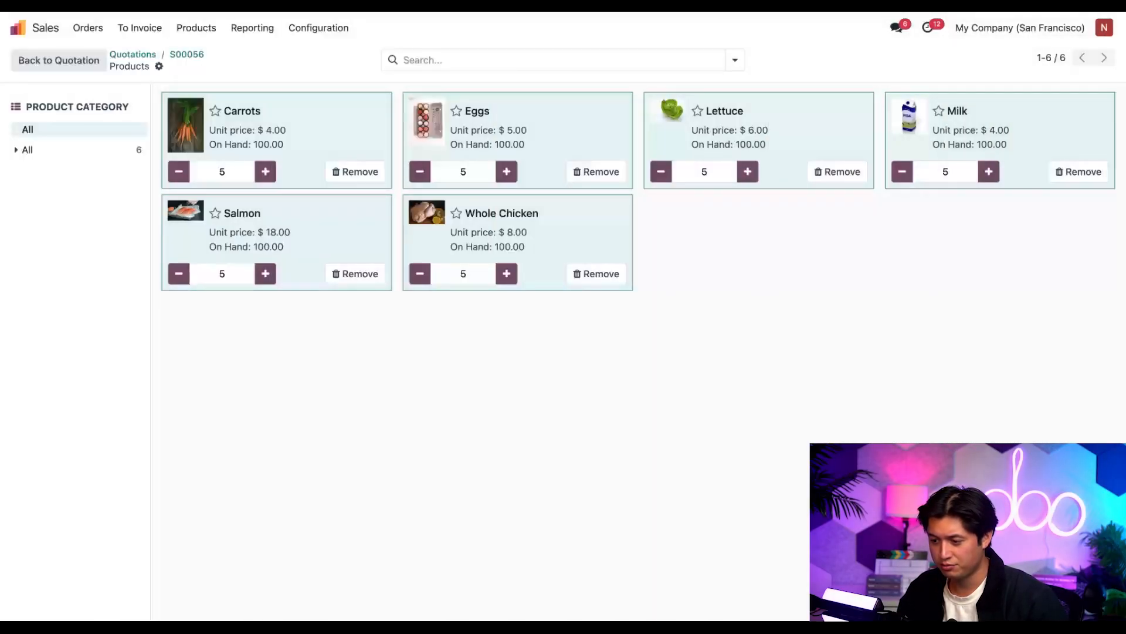
{"action": "left_click", "coordinate": [57, 60]}
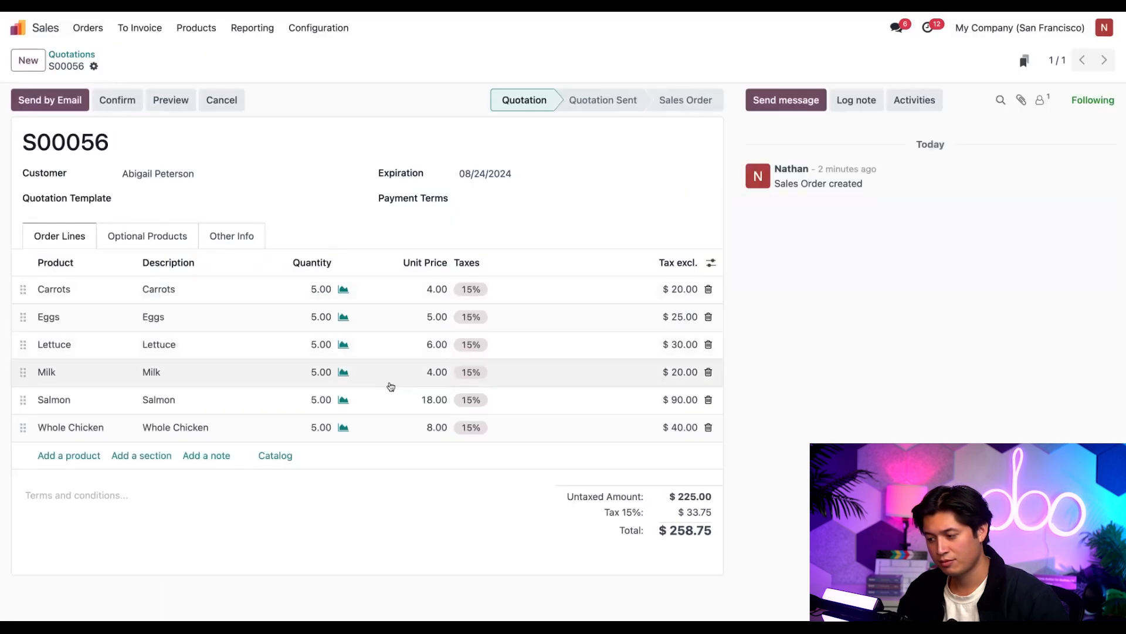
{"action": "mouse_move", "coordinate": [526, 224]}
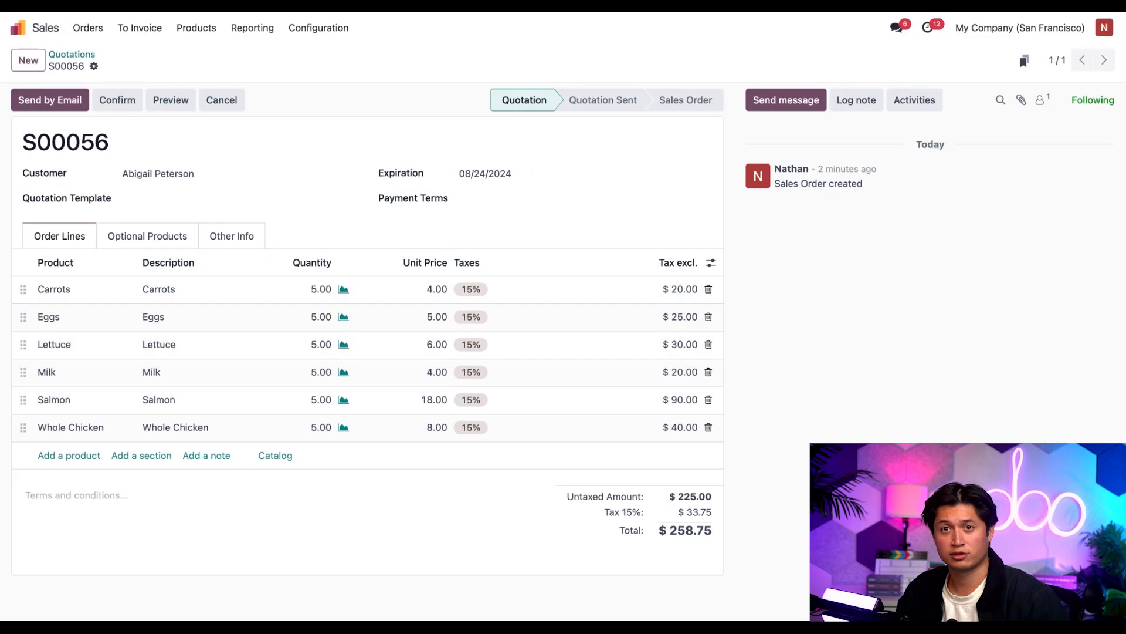
{"action": "mouse_move", "coordinate": [481, 405]}
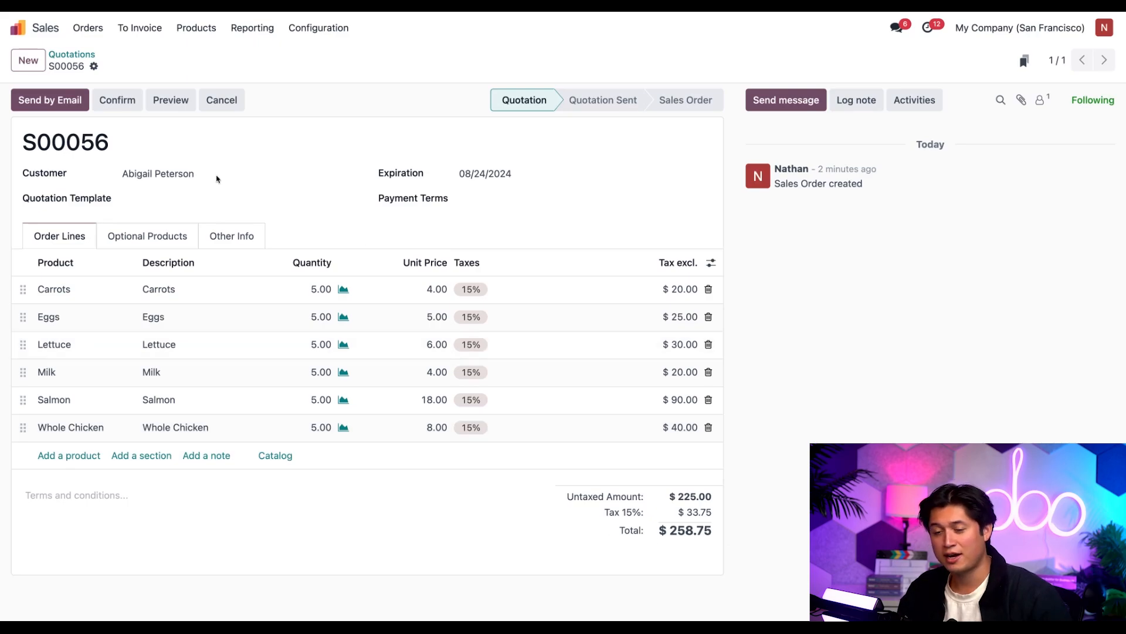
{"action": "left_click", "coordinate": [117, 100]}
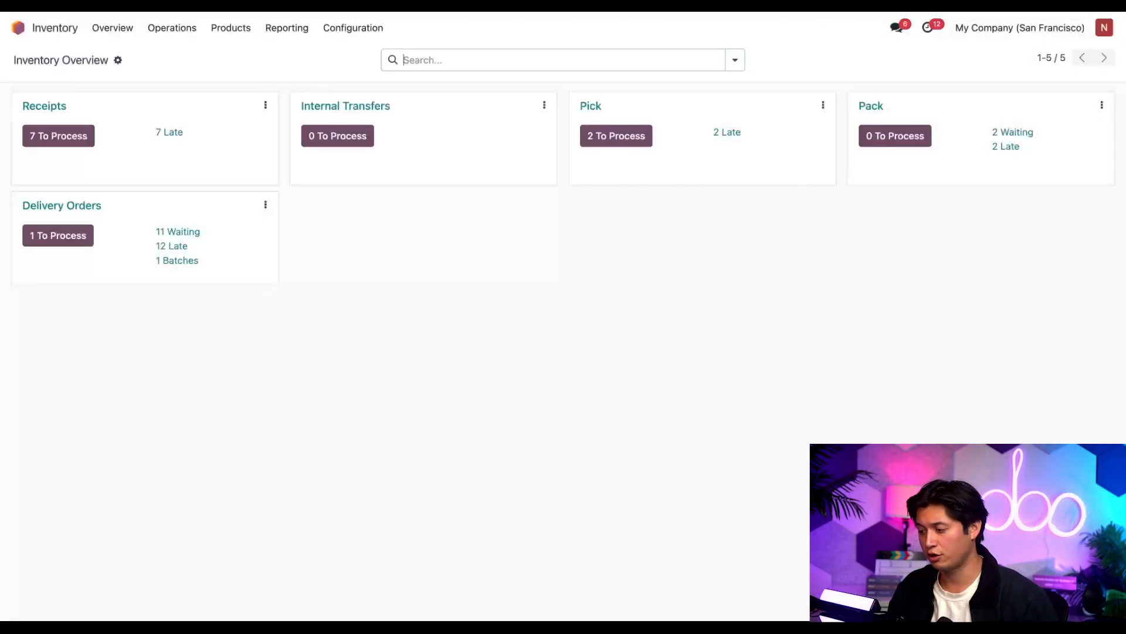
Step: Open the Pick operation type's to-do operations list from its options menu
{"action": "left_click", "coordinate": [822, 105]}
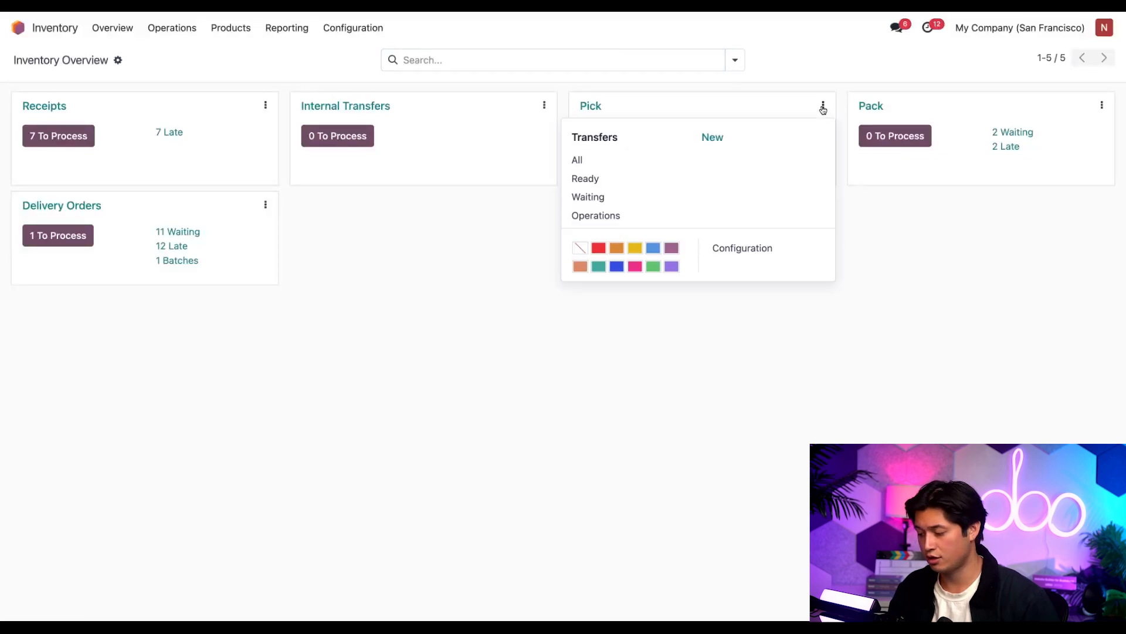
{"action": "left_click", "coordinate": [650, 221]}
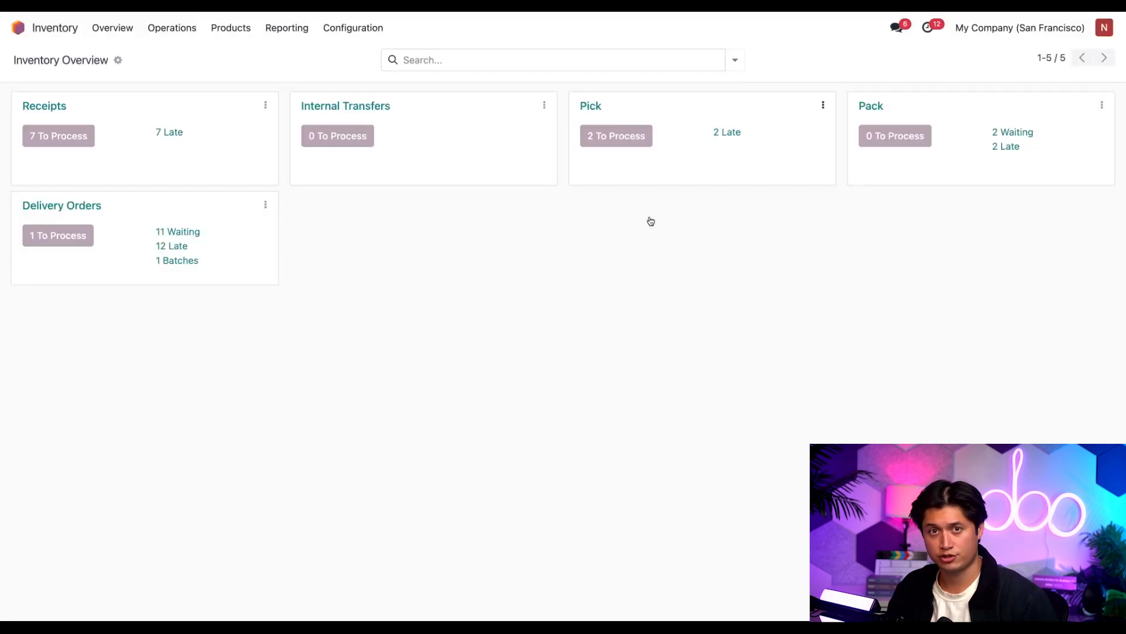
{"action": "left_click", "coordinate": [616, 135]}
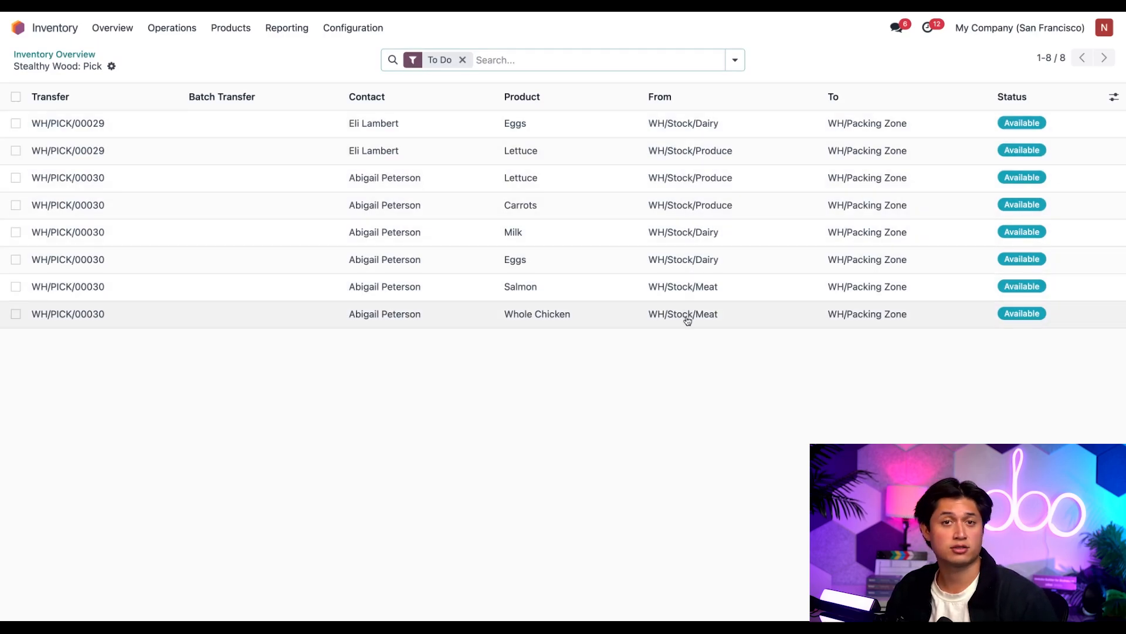
{"action": "mouse_move", "coordinate": [687, 330]}
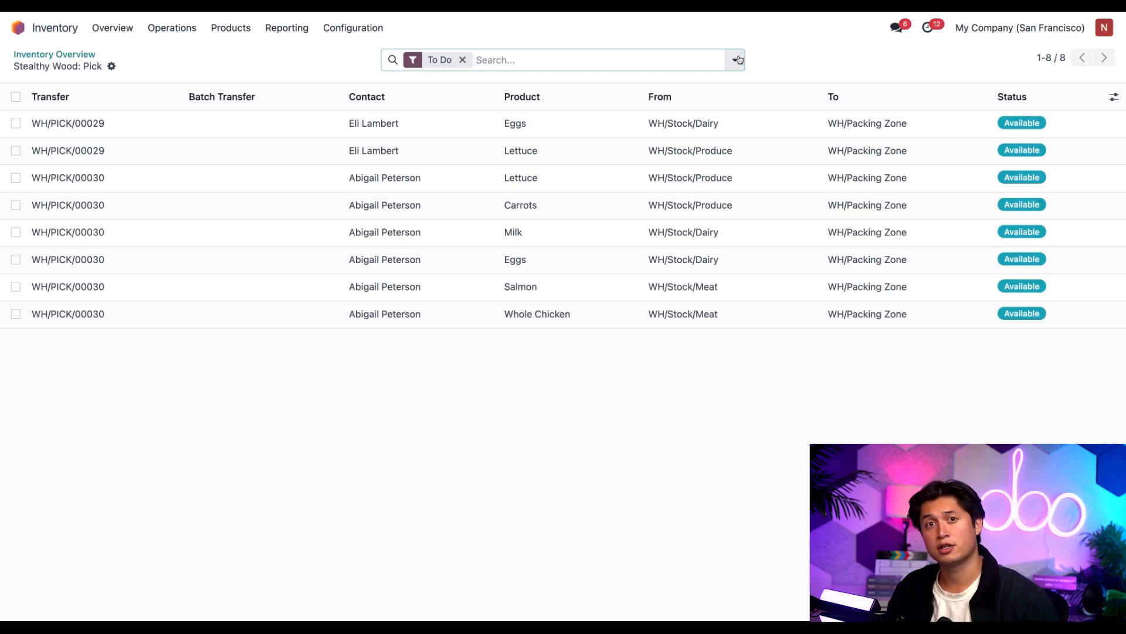
Step: Group pick operations by location and expand the WH/Stock/Dairy group
{"action": "left_click", "coordinate": [737, 59]}
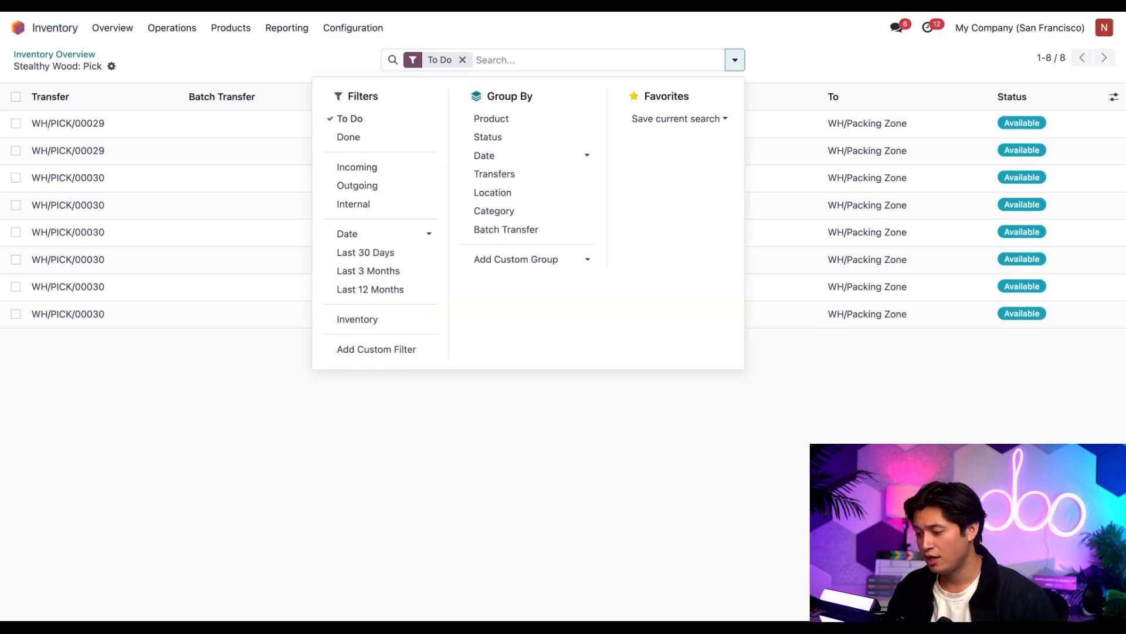
{"action": "mouse_move", "coordinate": [515, 192]}
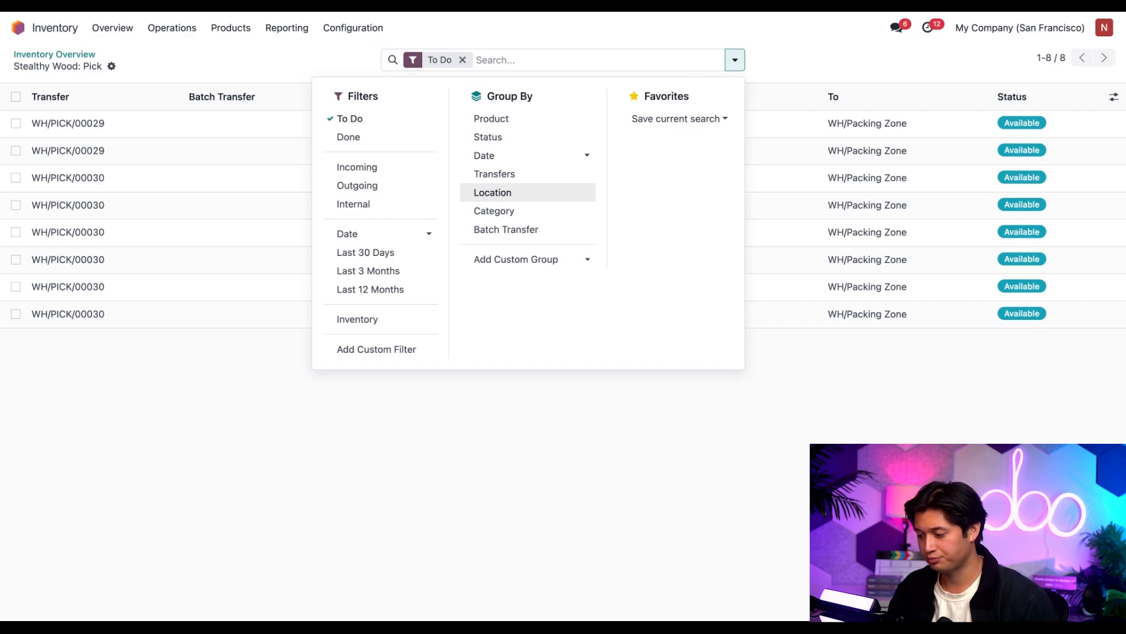
{"action": "left_click", "coordinate": [492, 192]}
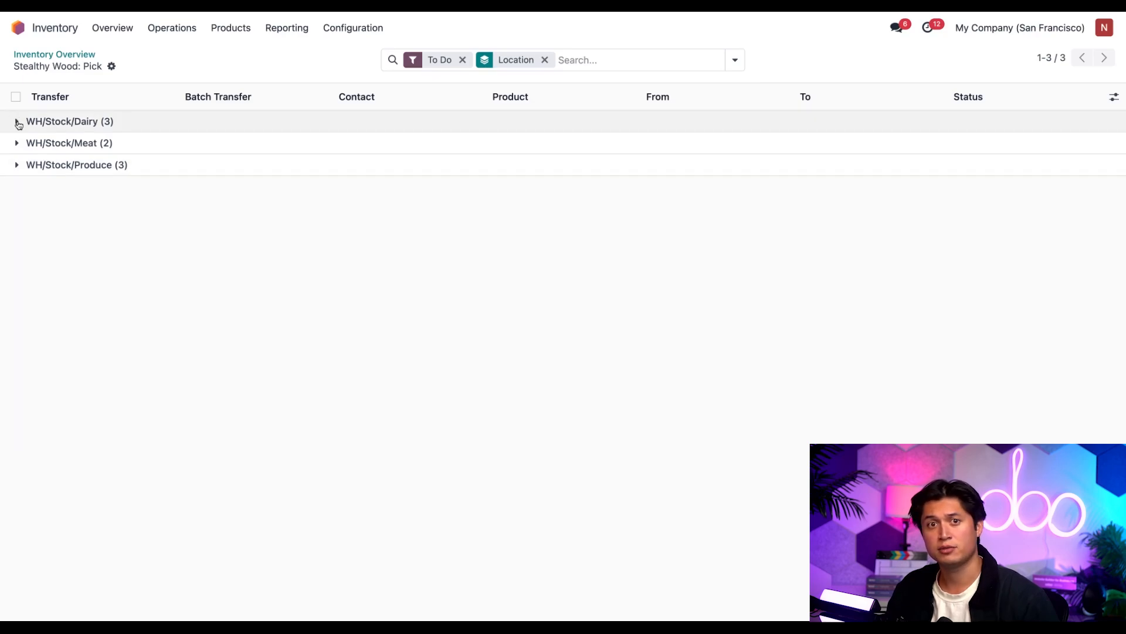
{"action": "left_click", "coordinate": [17, 122]}
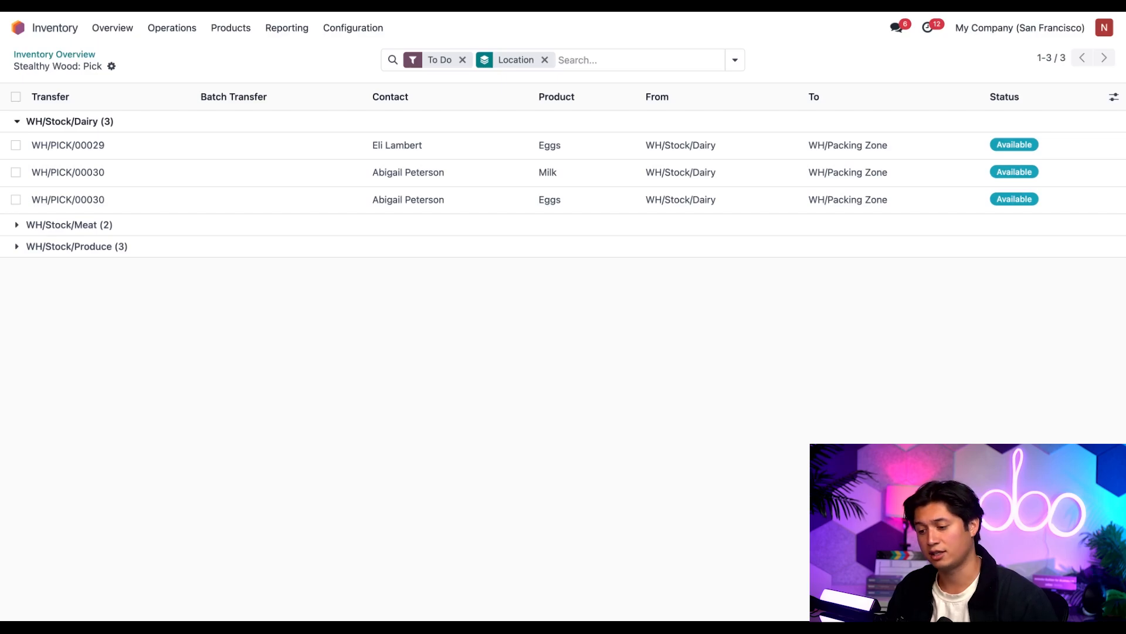
Step: Add the three Dairy pick operations to a new wave transfer
{"action": "left_click", "coordinate": [15, 97]}
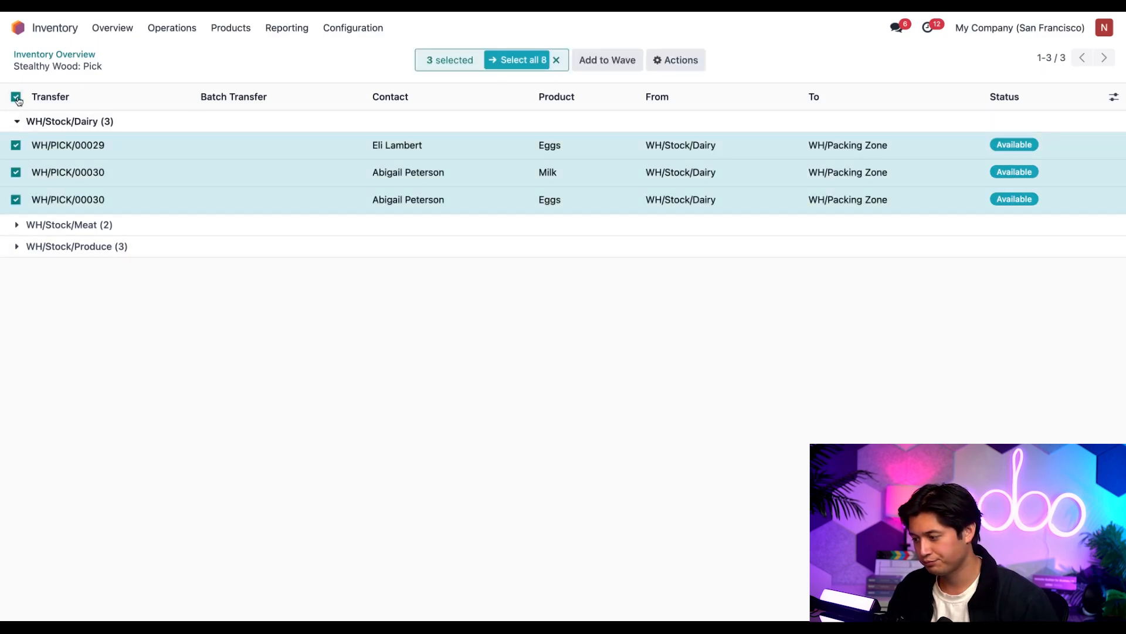
{"action": "left_click", "coordinate": [607, 60]}
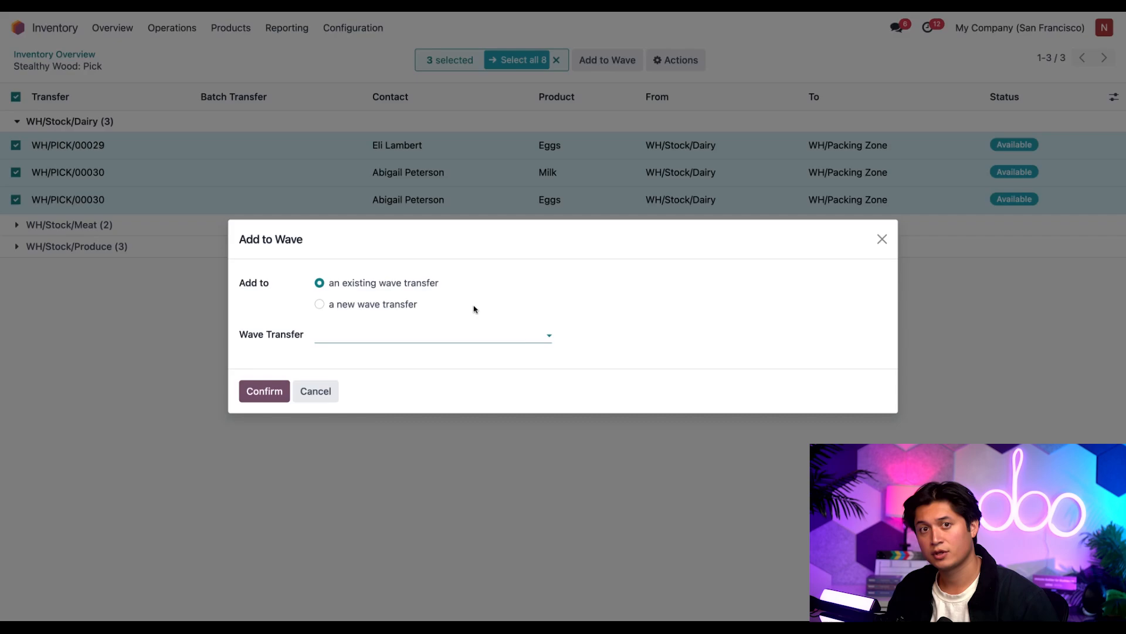
{"action": "mouse_move", "coordinate": [385, 314]}
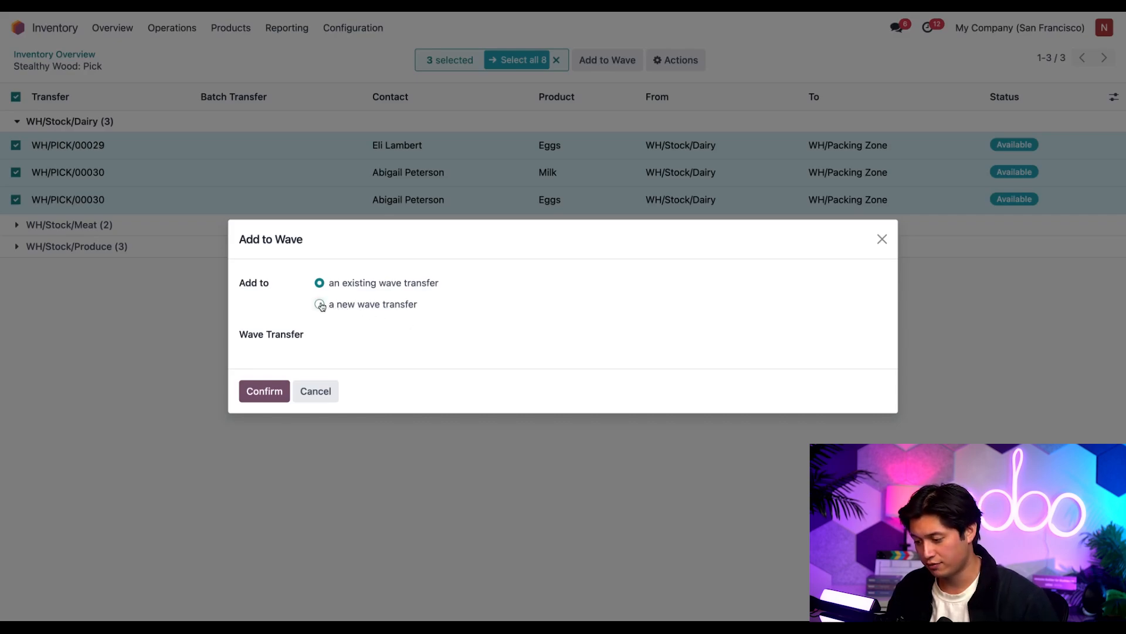
{"action": "left_click", "coordinate": [319, 304]}
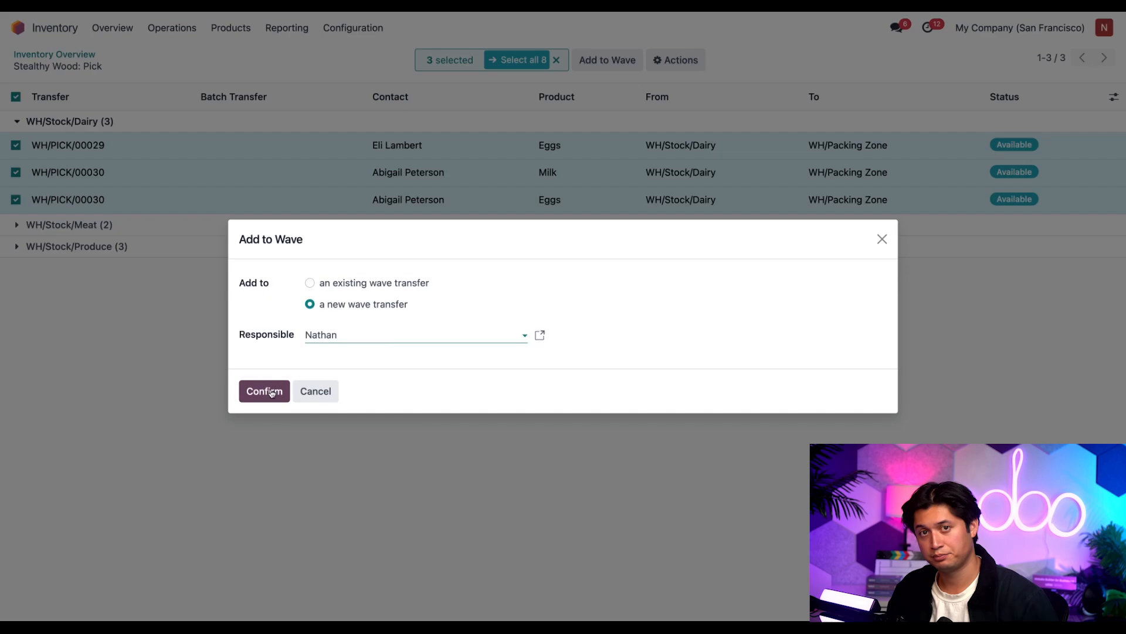
{"action": "left_click", "coordinate": [264, 391]}
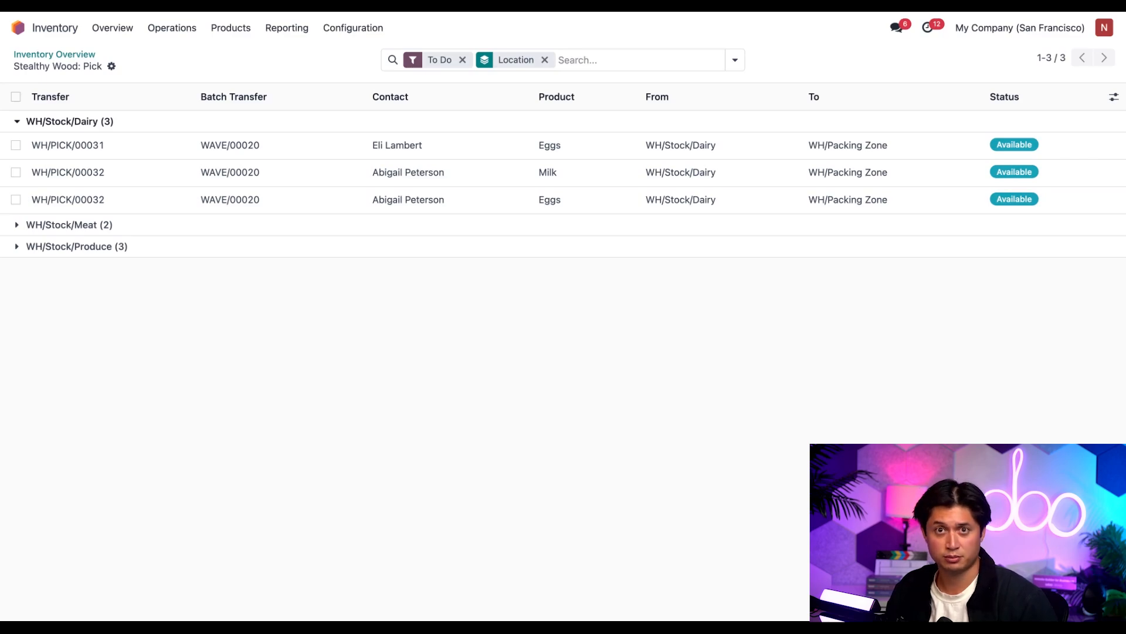
{"action": "mouse_move", "coordinate": [373, 424]}
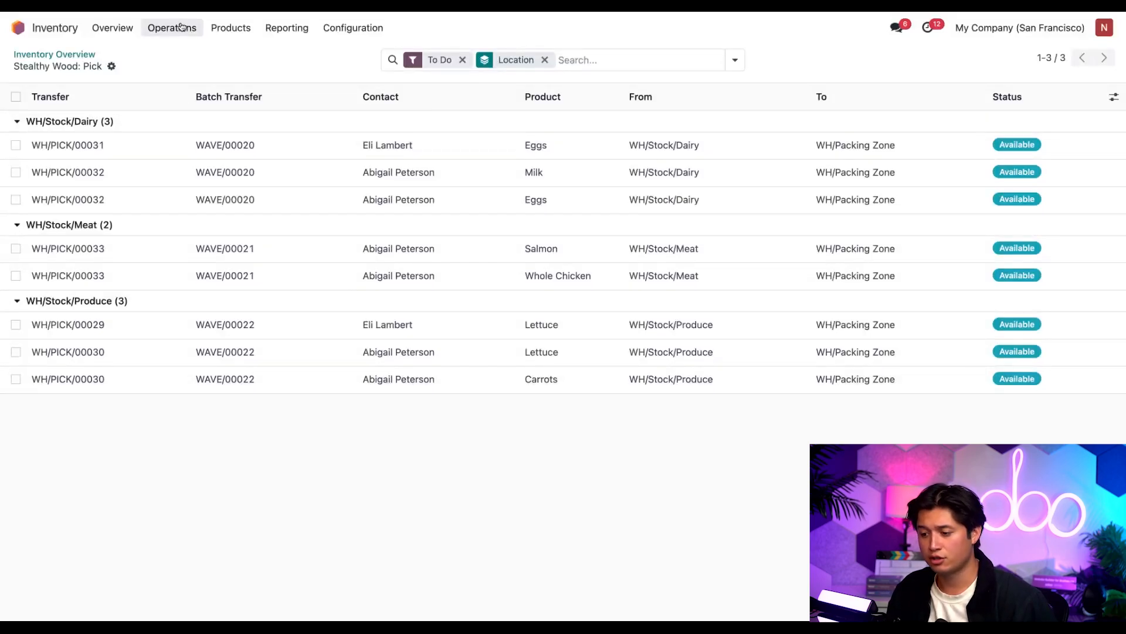
Step: Open the Operations menu to reach the Wave Transfers list
{"action": "left_click", "coordinate": [171, 27]}
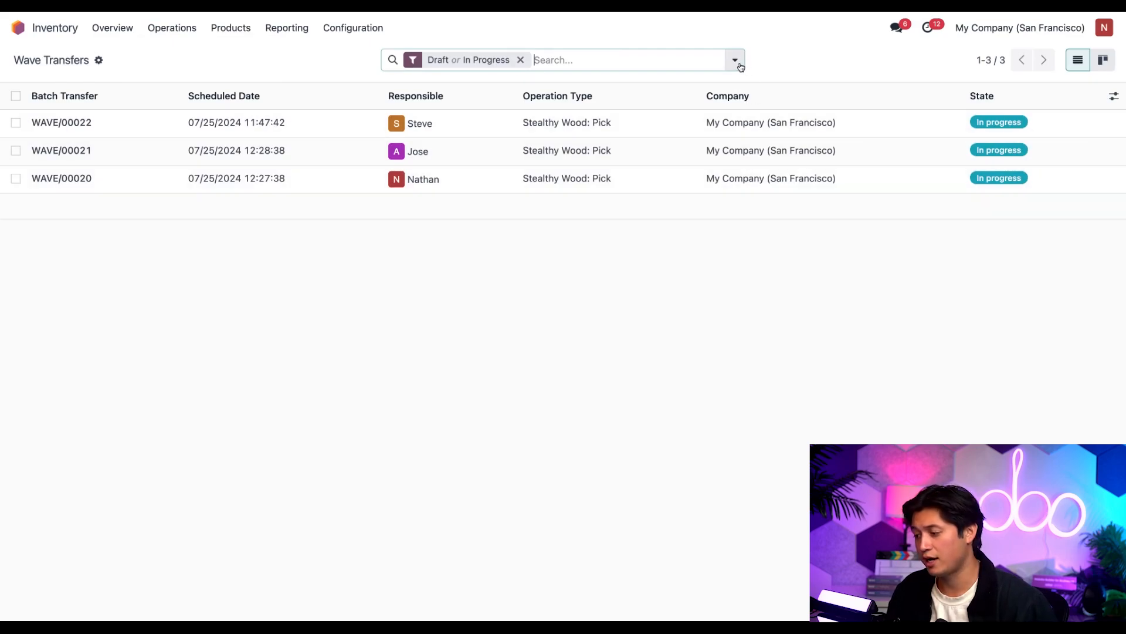
Step: Filter wave transfers to My Transfers and open WAVE/00020
{"action": "left_click", "coordinate": [737, 60]}
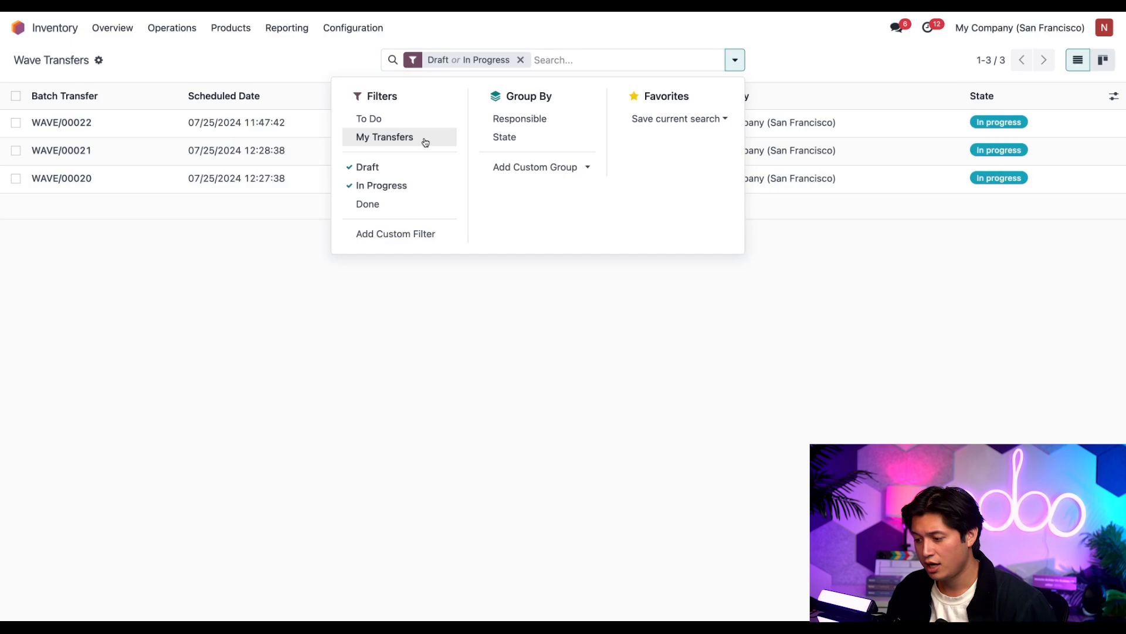
{"action": "left_click", "coordinate": [384, 137]}
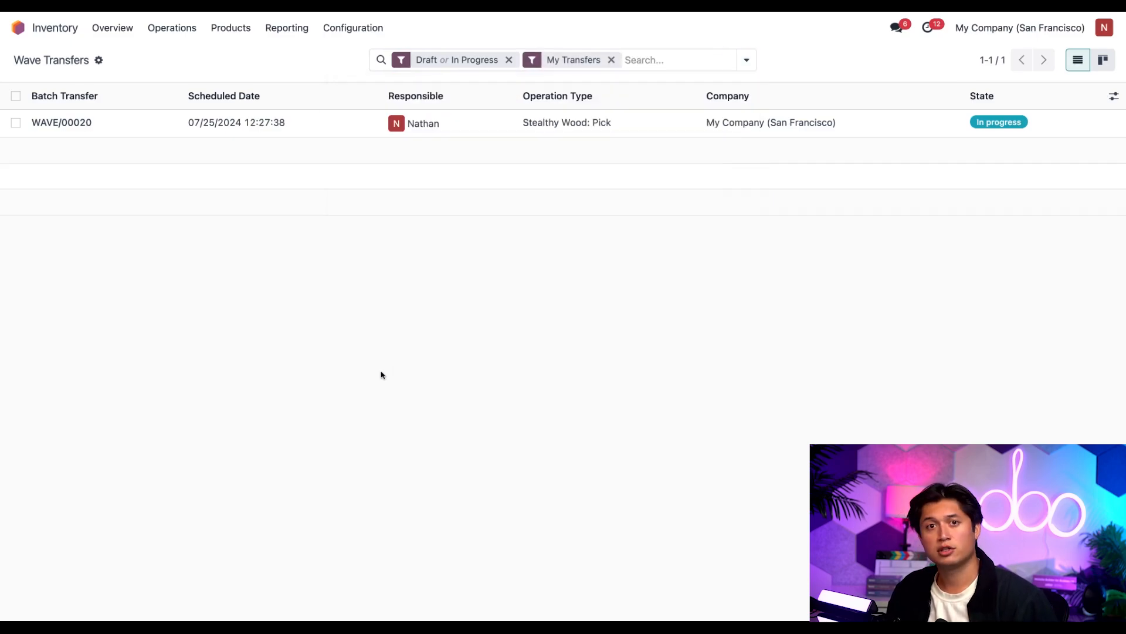
{"action": "mouse_move", "coordinate": [345, 141]}
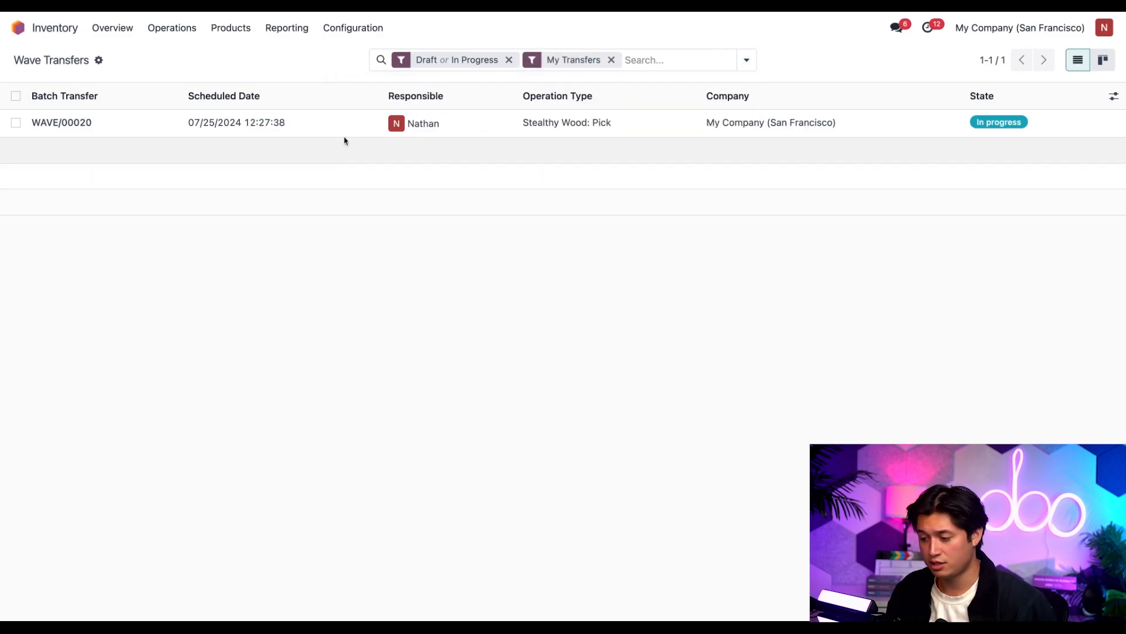
{"action": "left_click", "coordinate": [51, 122]}
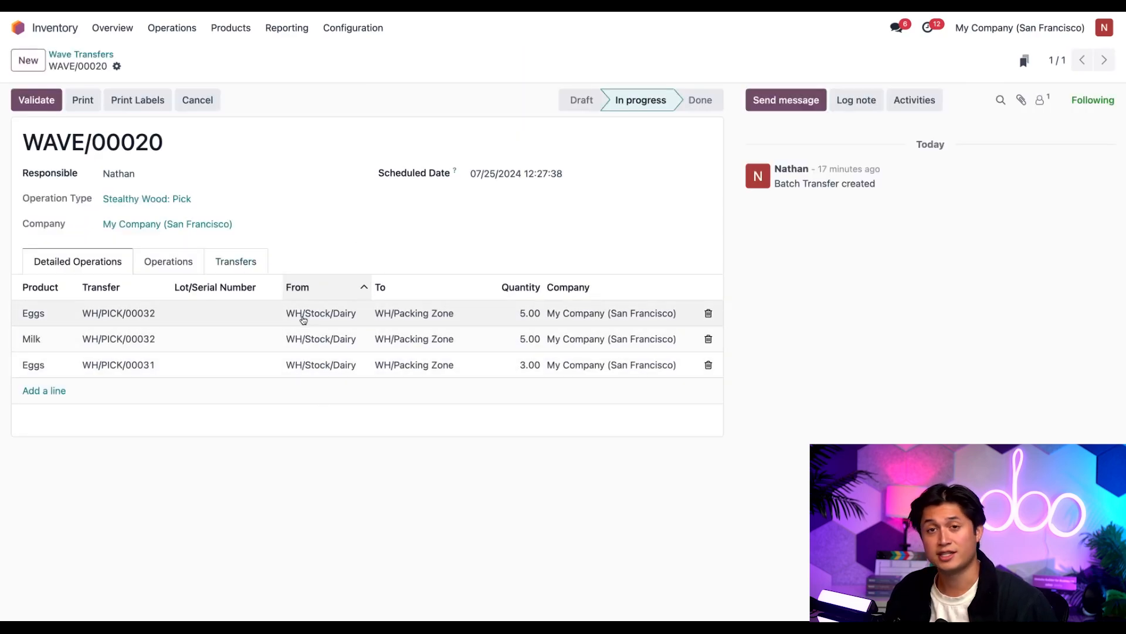
{"action": "mouse_move", "coordinate": [340, 424]}
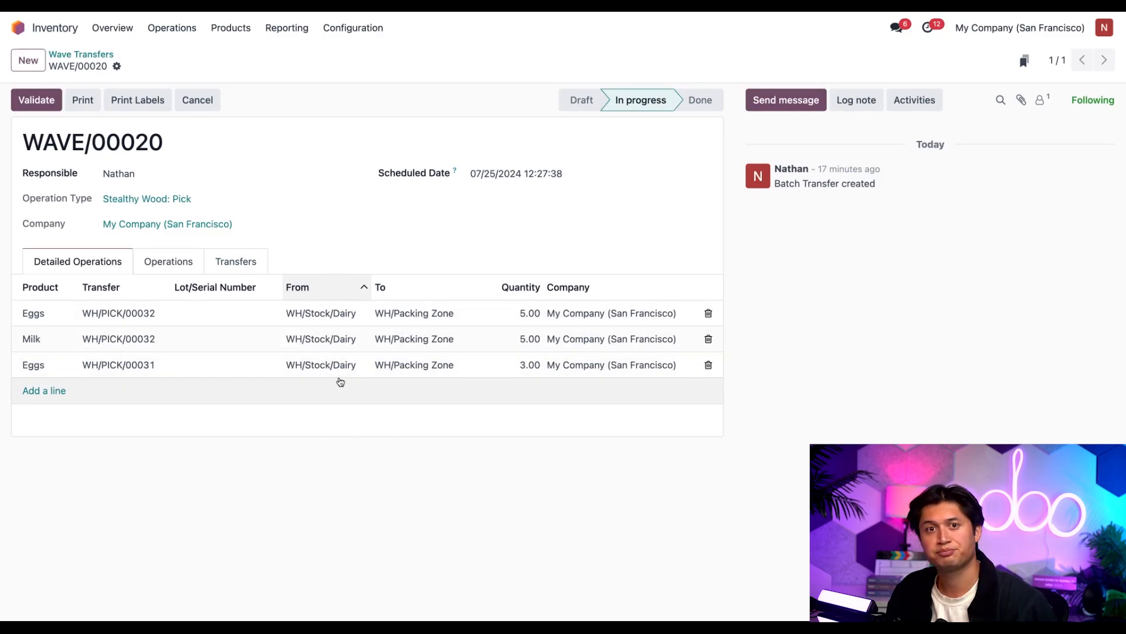
{"action": "mouse_move", "coordinate": [362, 418]}
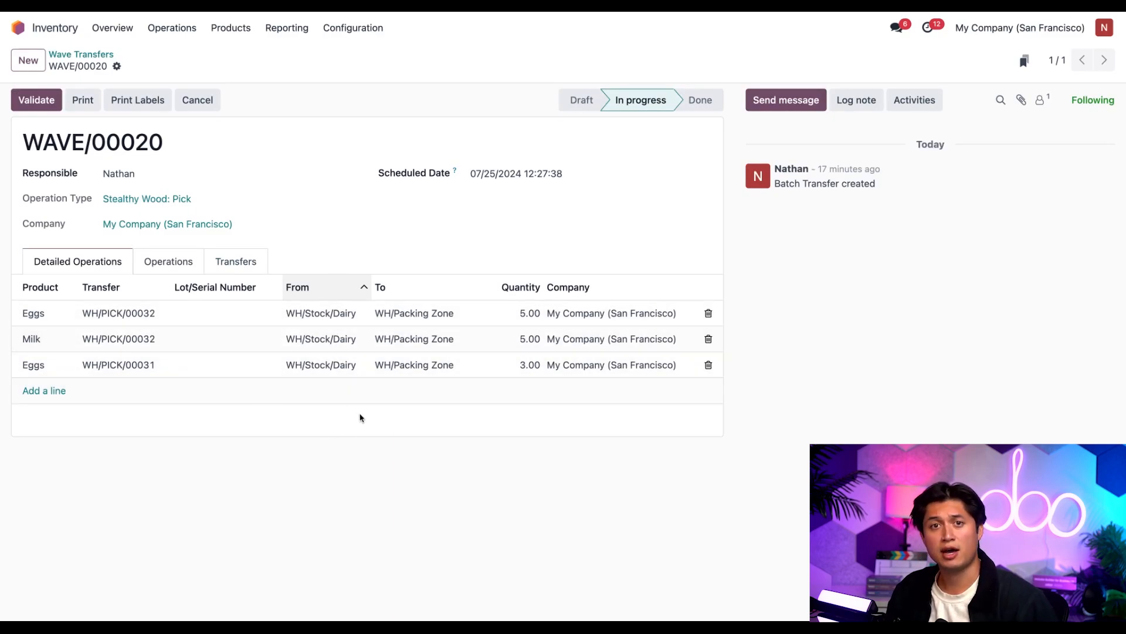
Step: Validate WAVE/00020 and return to the wave transfers list
{"action": "left_click", "coordinate": [37, 99]}
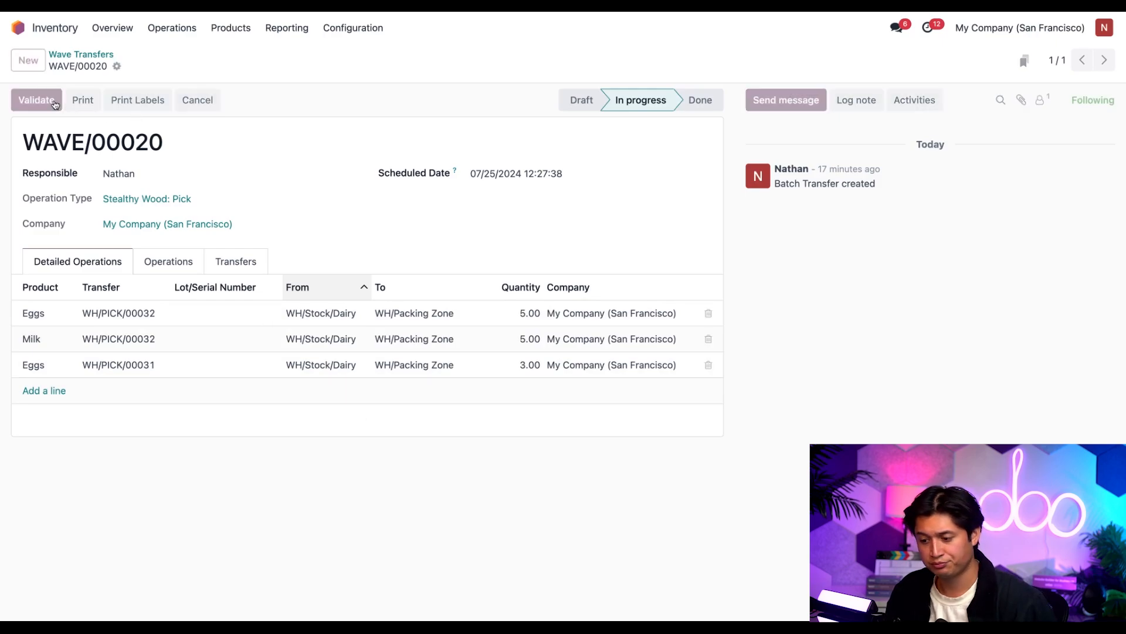
{"action": "left_click", "coordinate": [35, 100]}
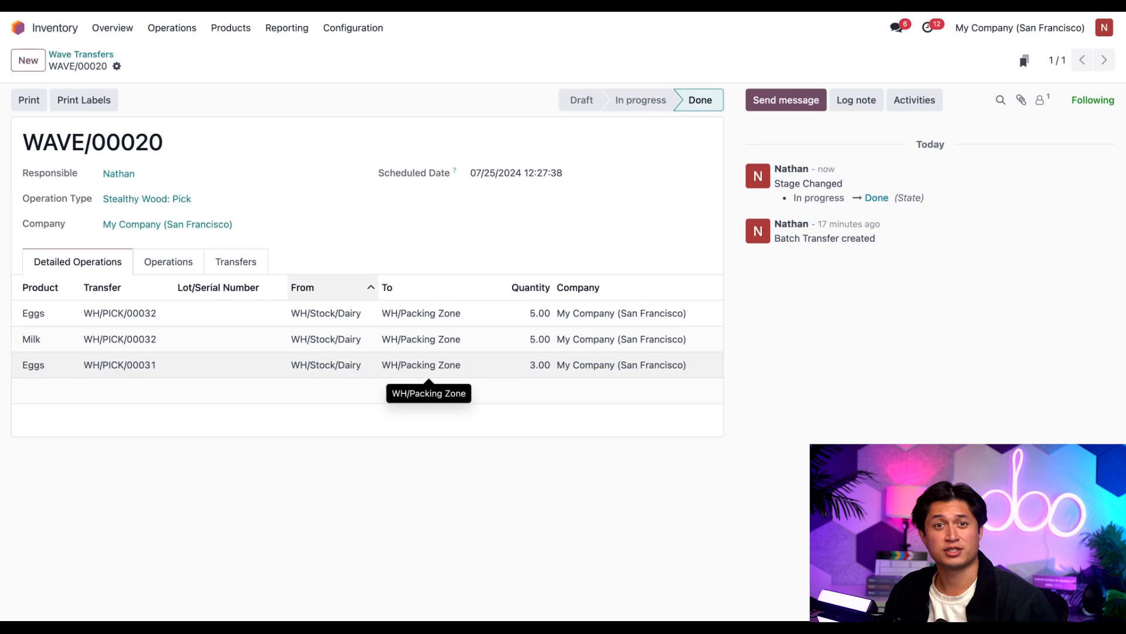
{"action": "mouse_move", "coordinate": [378, 365]}
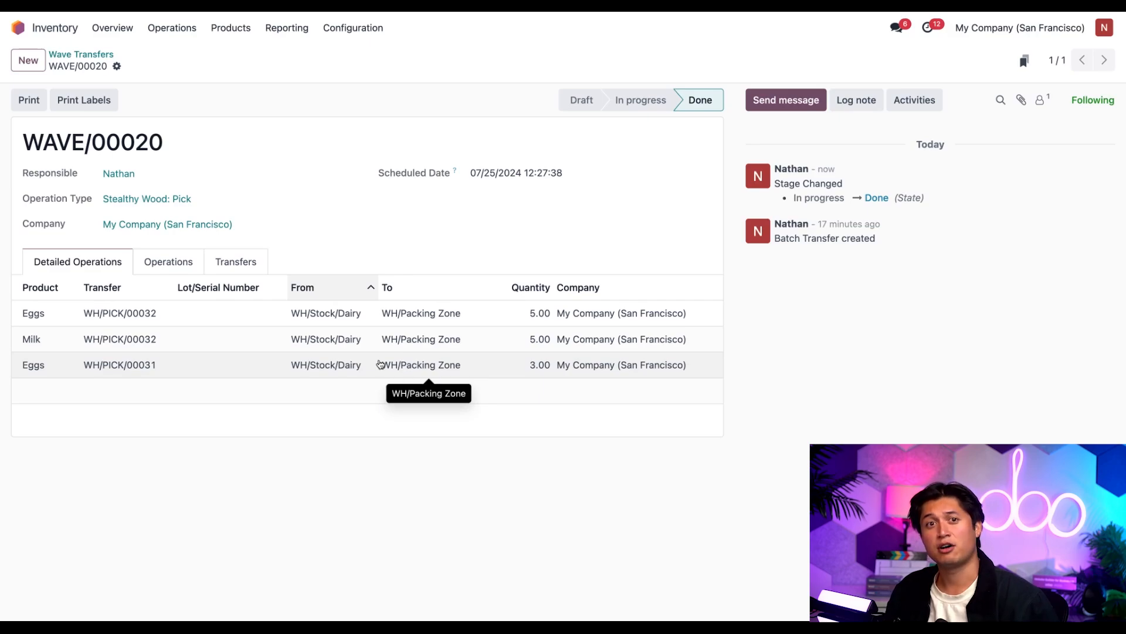
{"action": "left_click", "coordinate": [80, 54]}
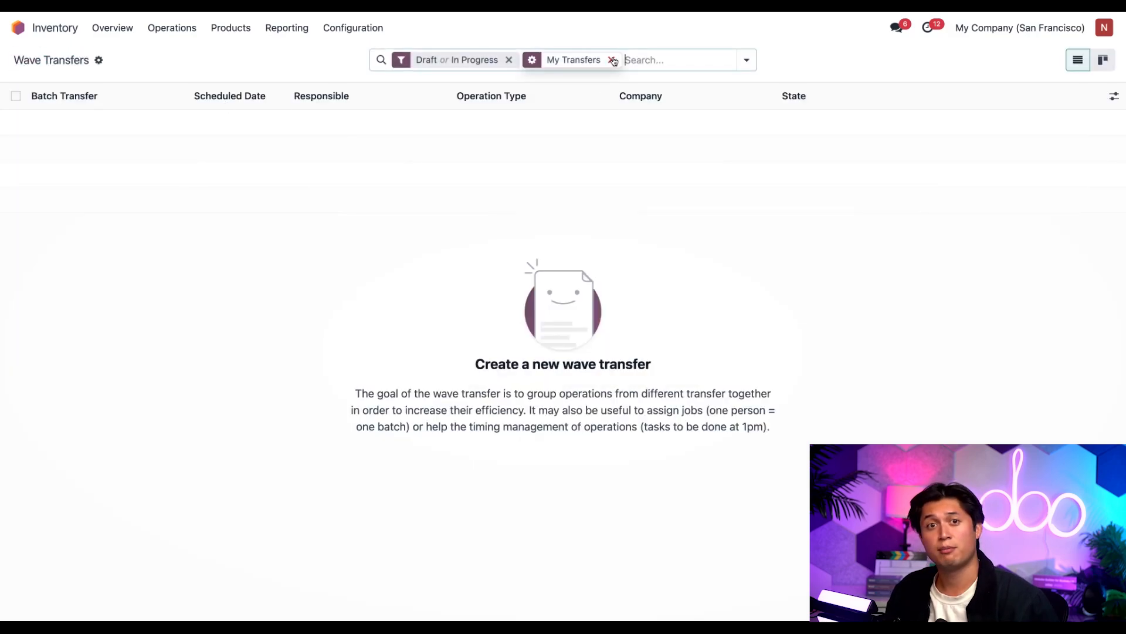
Step: Clear the My Transfers filter, then validate wave transfers WAVE/00022 and WAVE/00021
{"action": "left_click", "coordinate": [612, 60]}
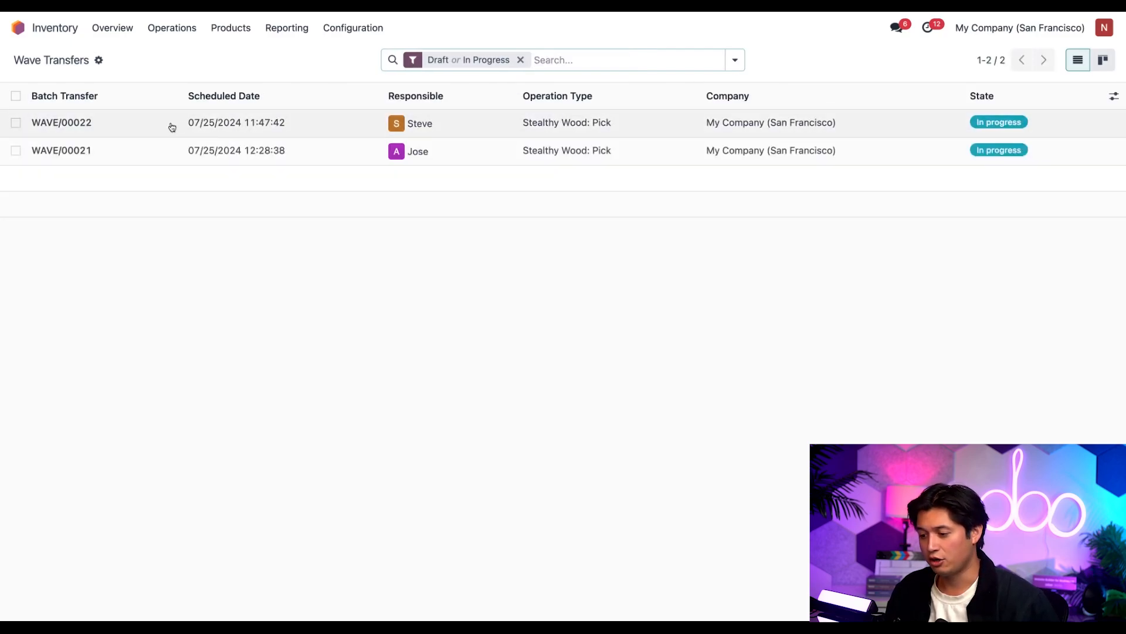
{"action": "left_click", "coordinate": [59, 123]}
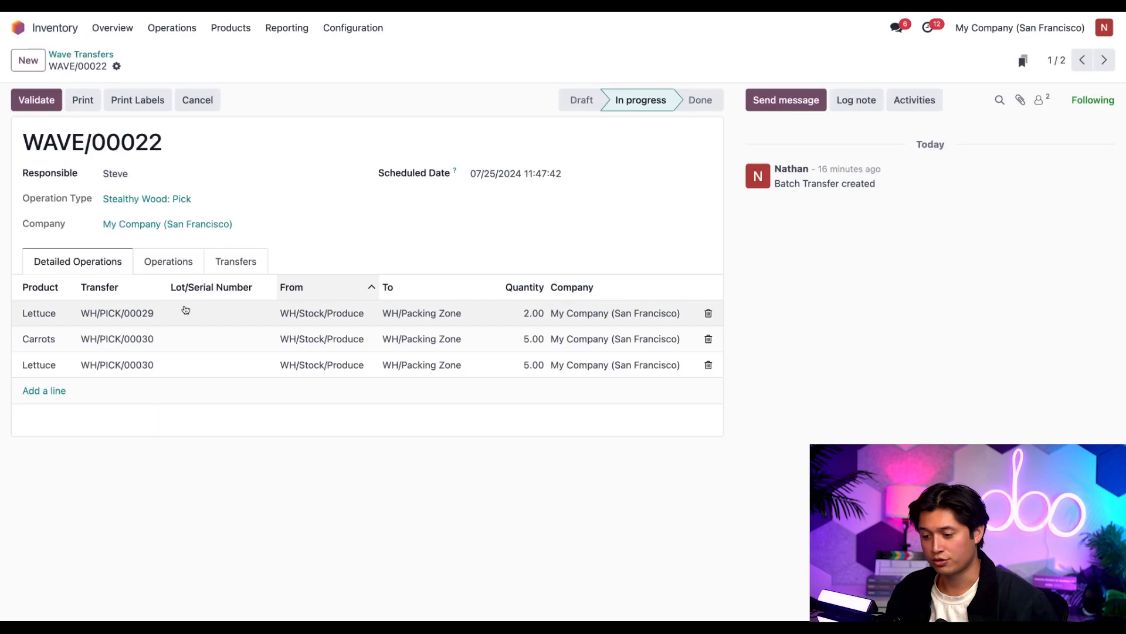
{"action": "left_click", "coordinate": [36, 100]}
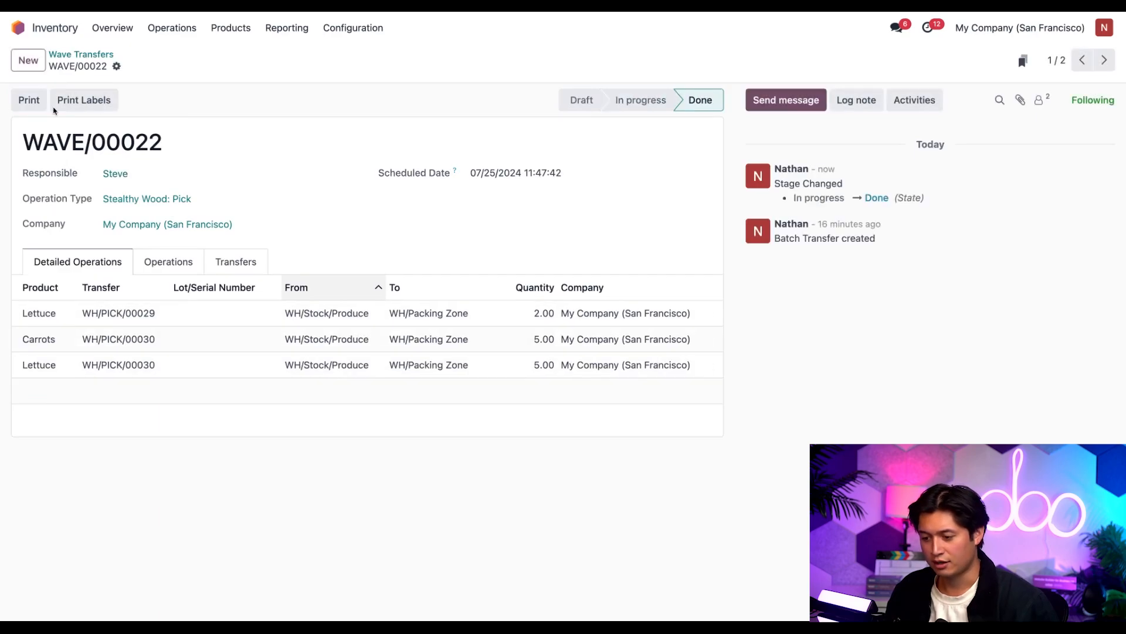
{"action": "left_click", "coordinate": [76, 53]}
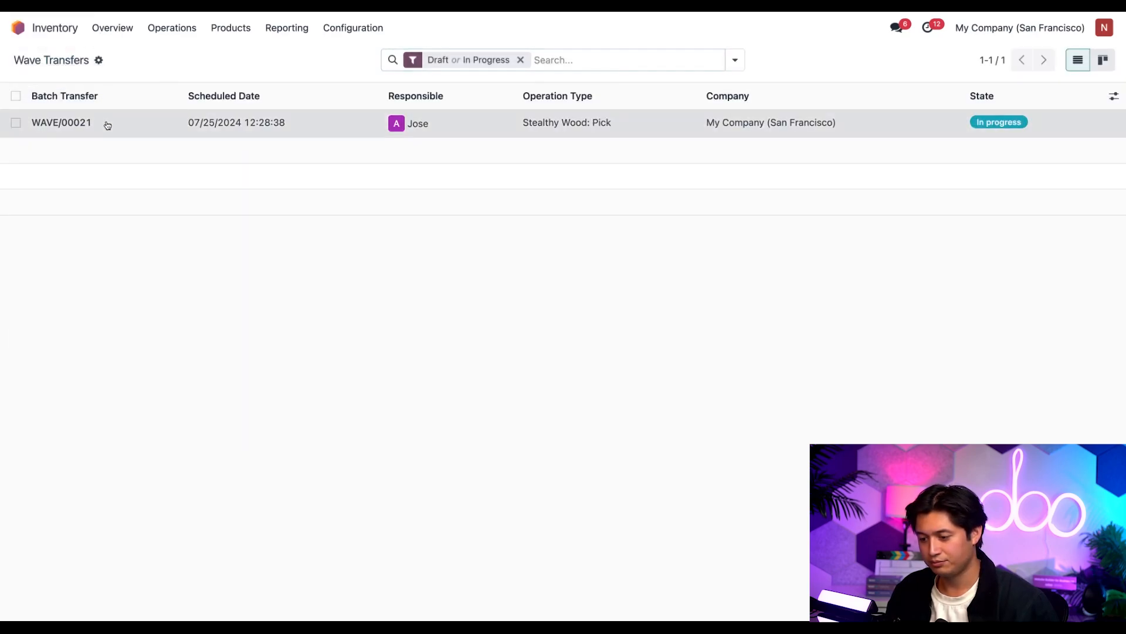
{"action": "left_click", "coordinate": [60, 122]}
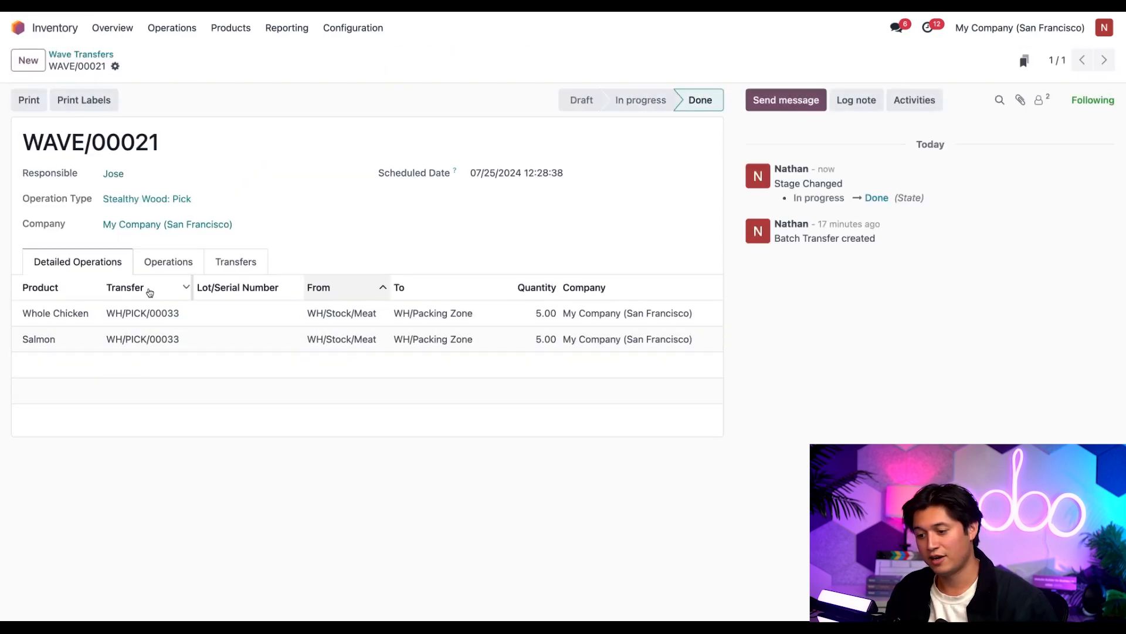
{"action": "left_click", "coordinate": [77, 54]}
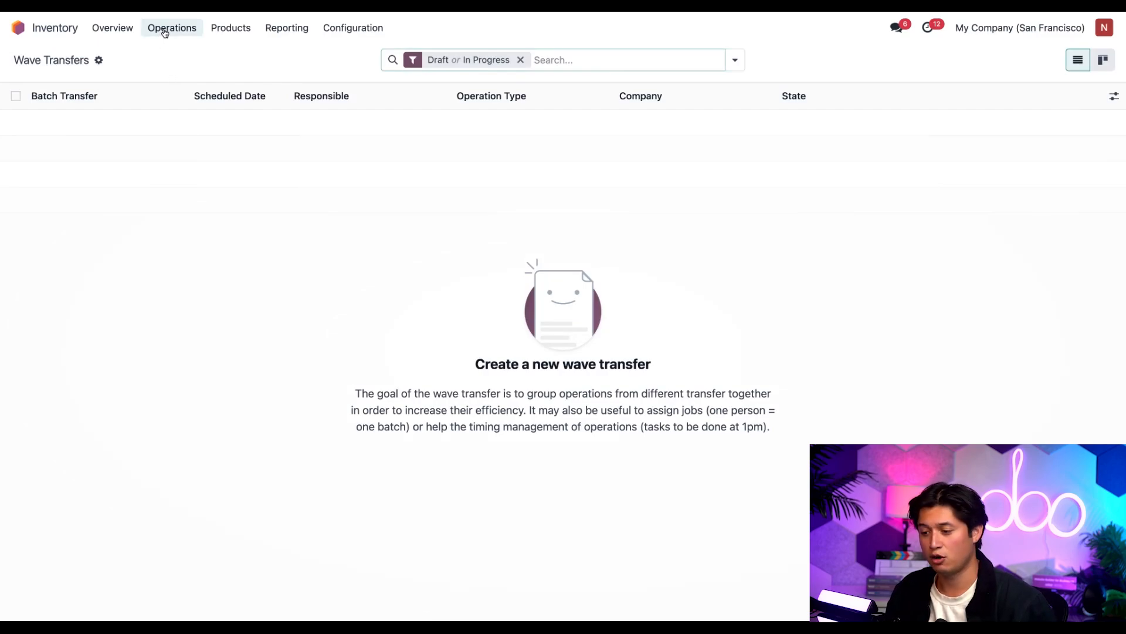
Step: From the Inventory Overview Pack card's ready operations, open WH/PACK/00014 for Abigail Peterson
{"action": "left_click", "coordinate": [111, 27]}
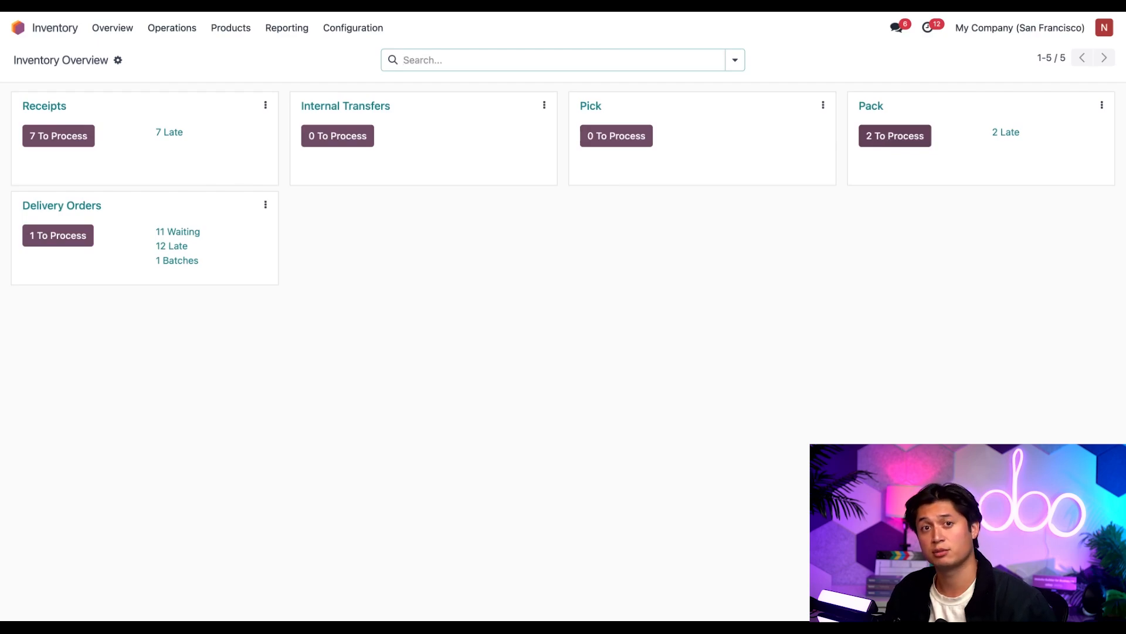
{"action": "left_click", "coordinate": [895, 135]}
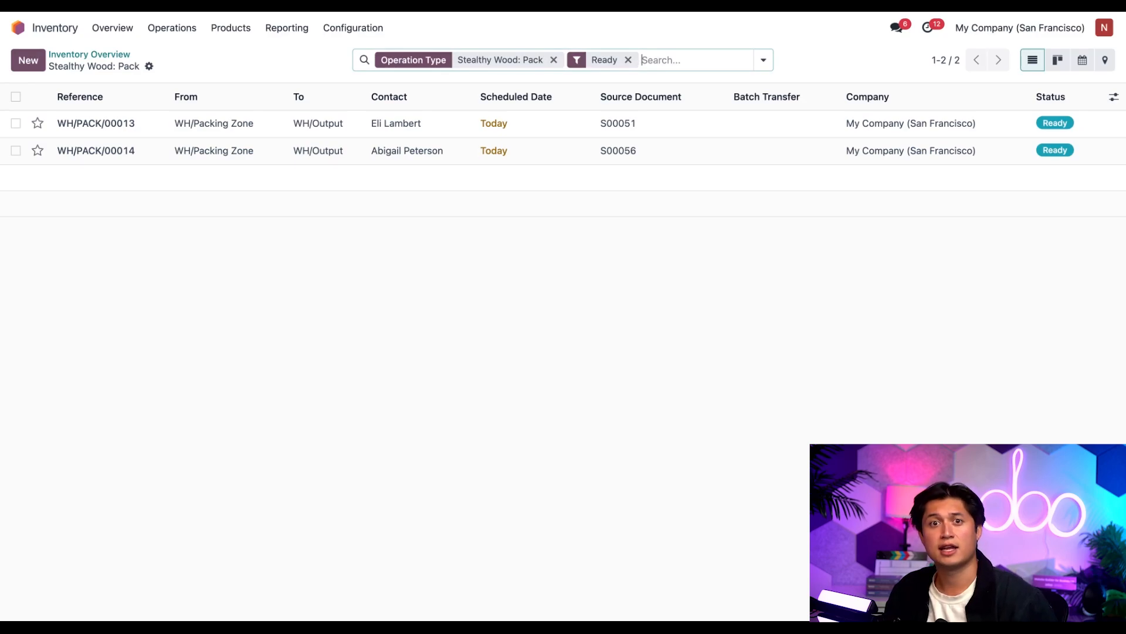
{"action": "mouse_move", "coordinate": [699, 185]}
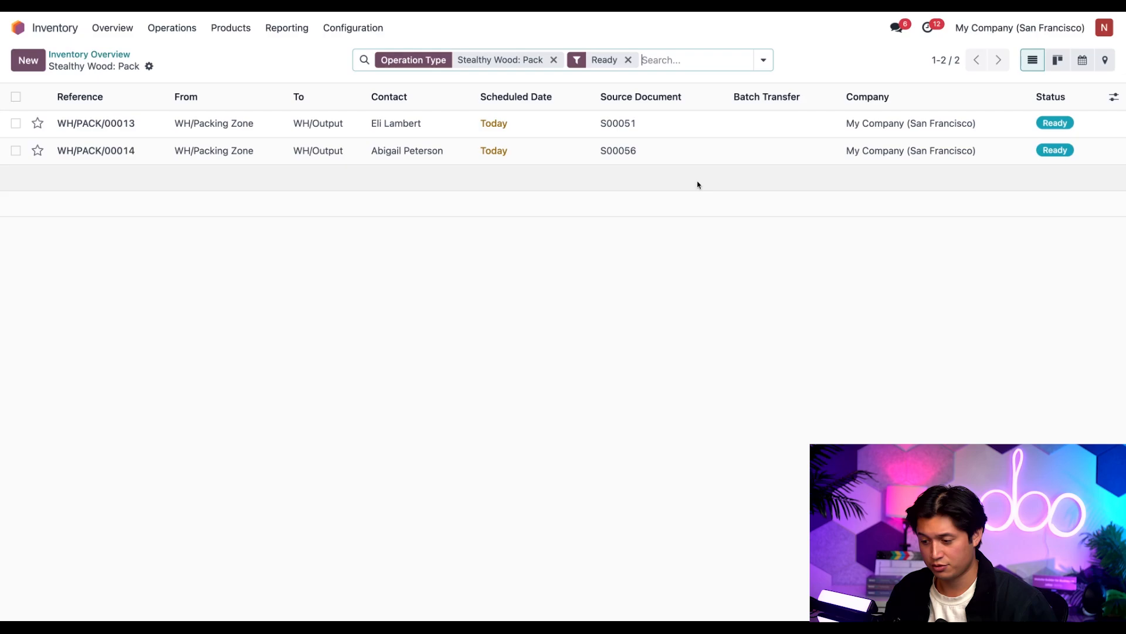
{"action": "left_click", "coordinate": [95, 150]}
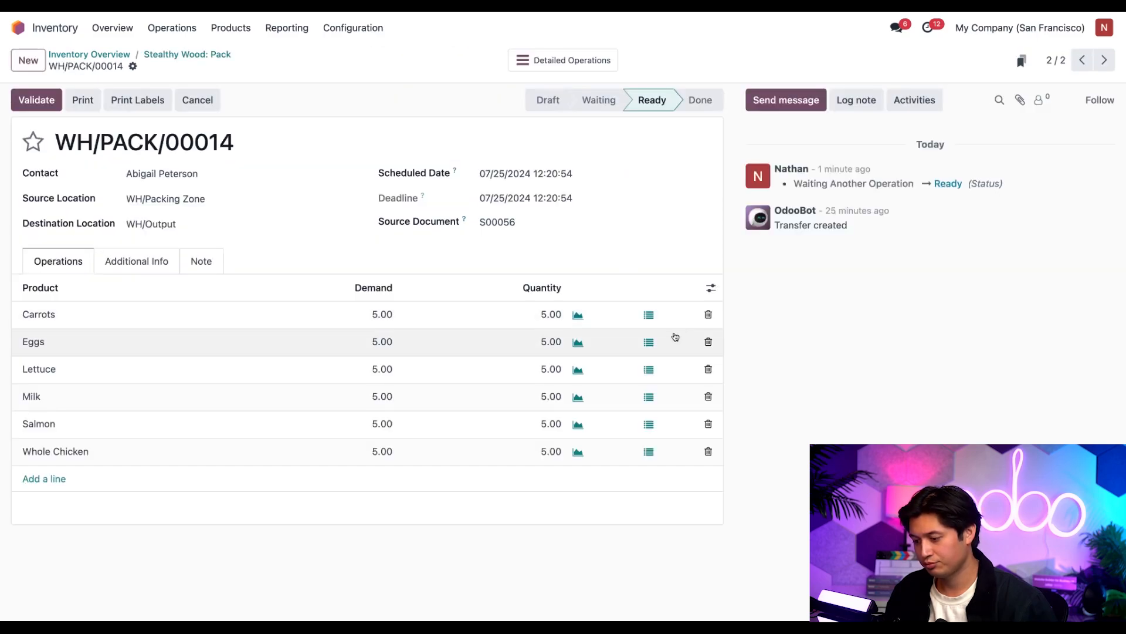